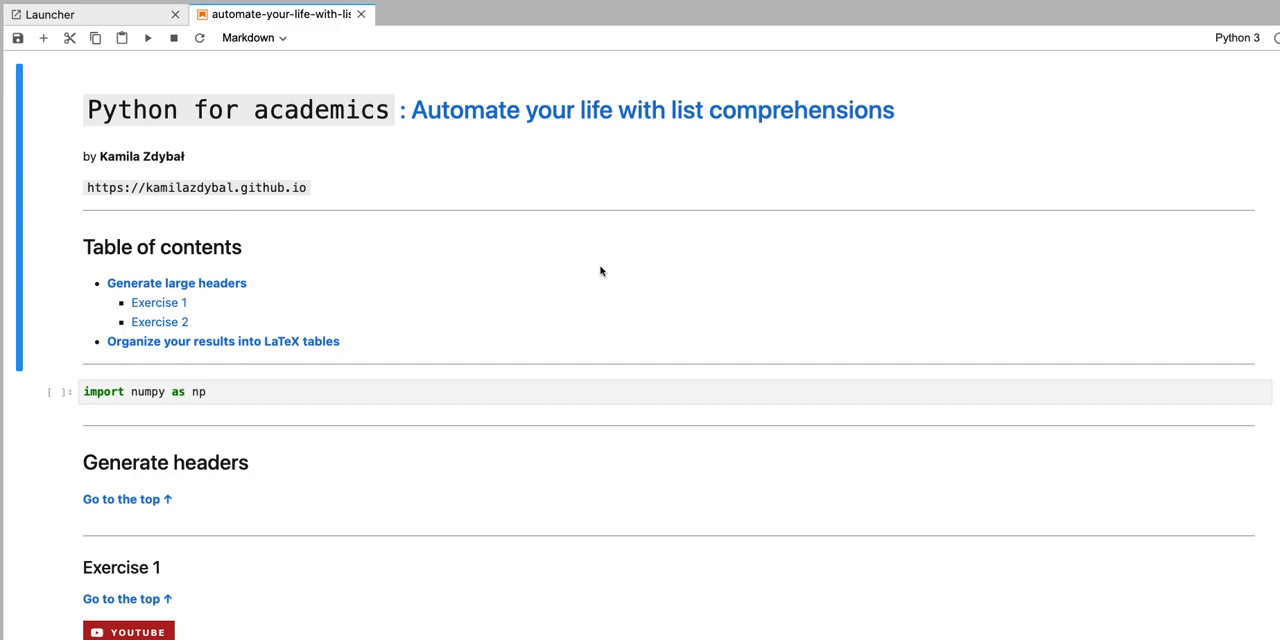
mouse_move(712, 232)
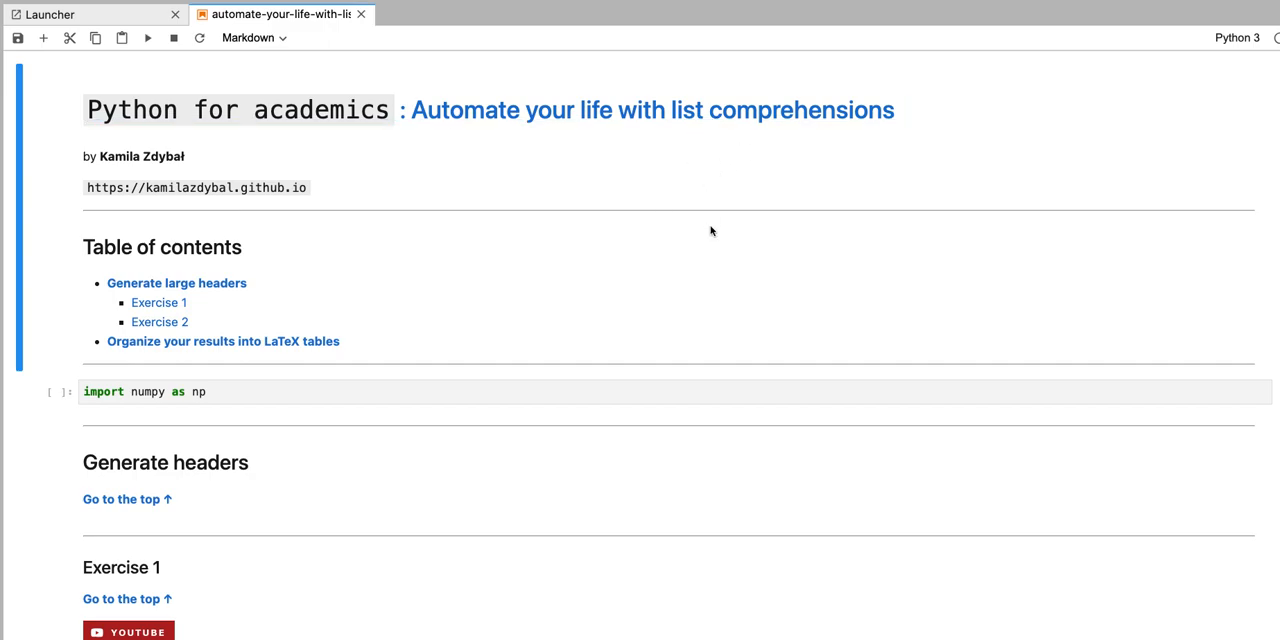
mouse_move(206, 334)
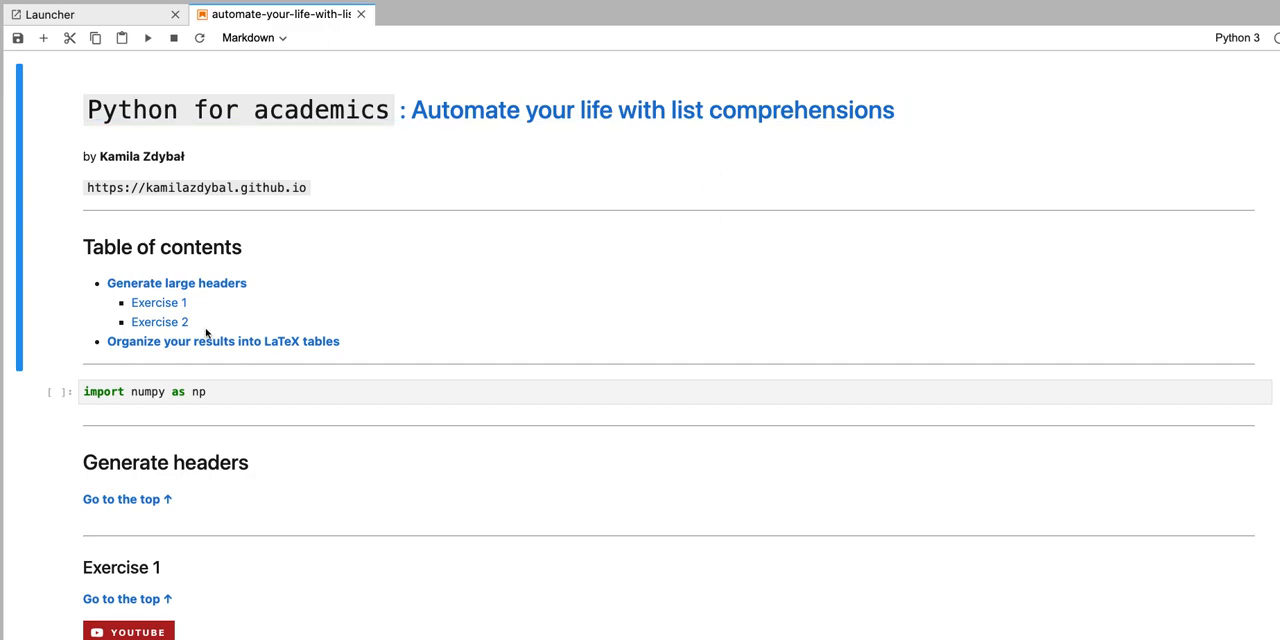
Step: Scroll the notebook down from the table of contents toward the Exercise 2 section
scroll(down, 3)
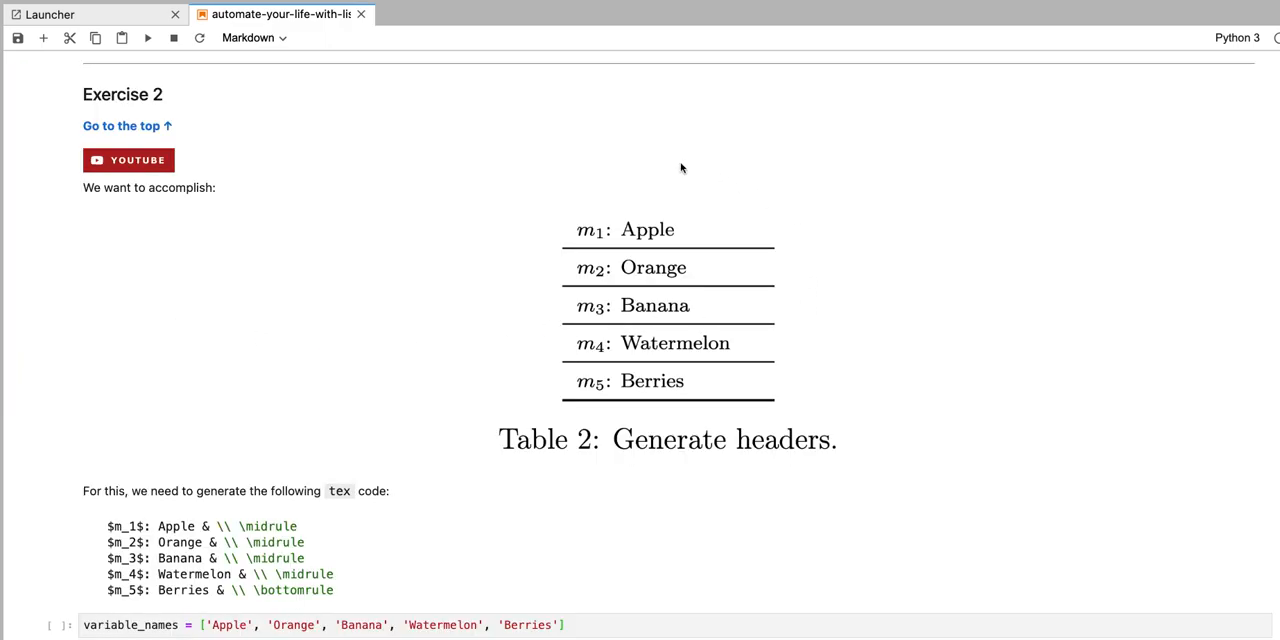
mouse_move(484, 442)
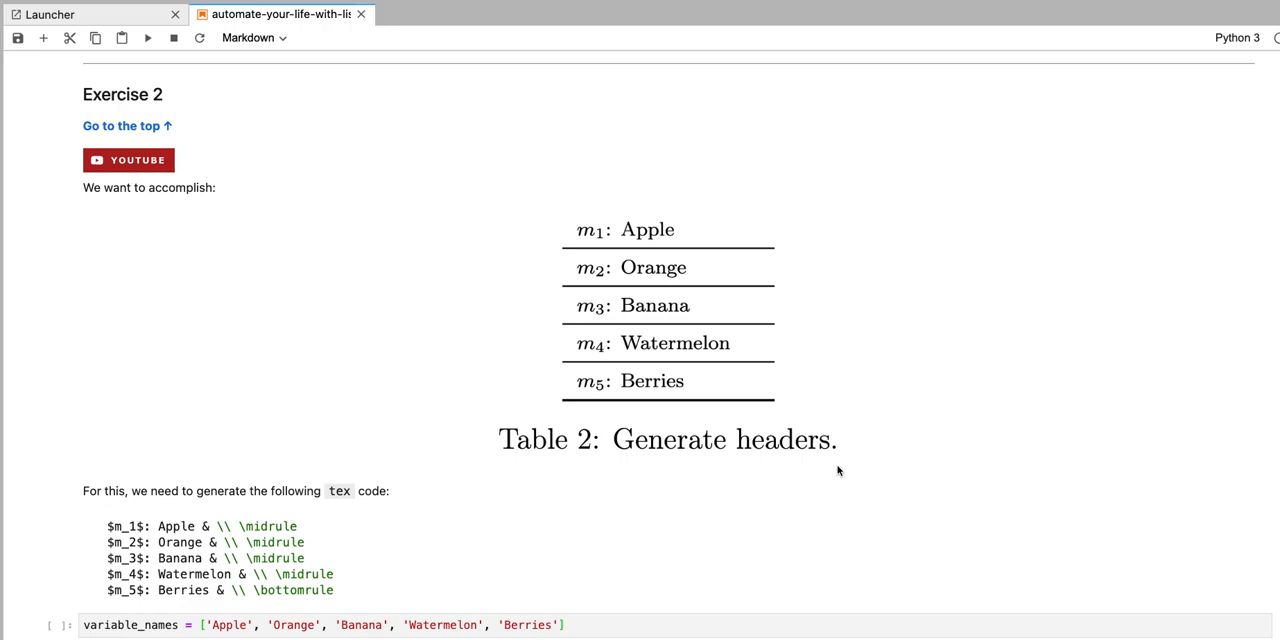
mouse_move(624, 380)
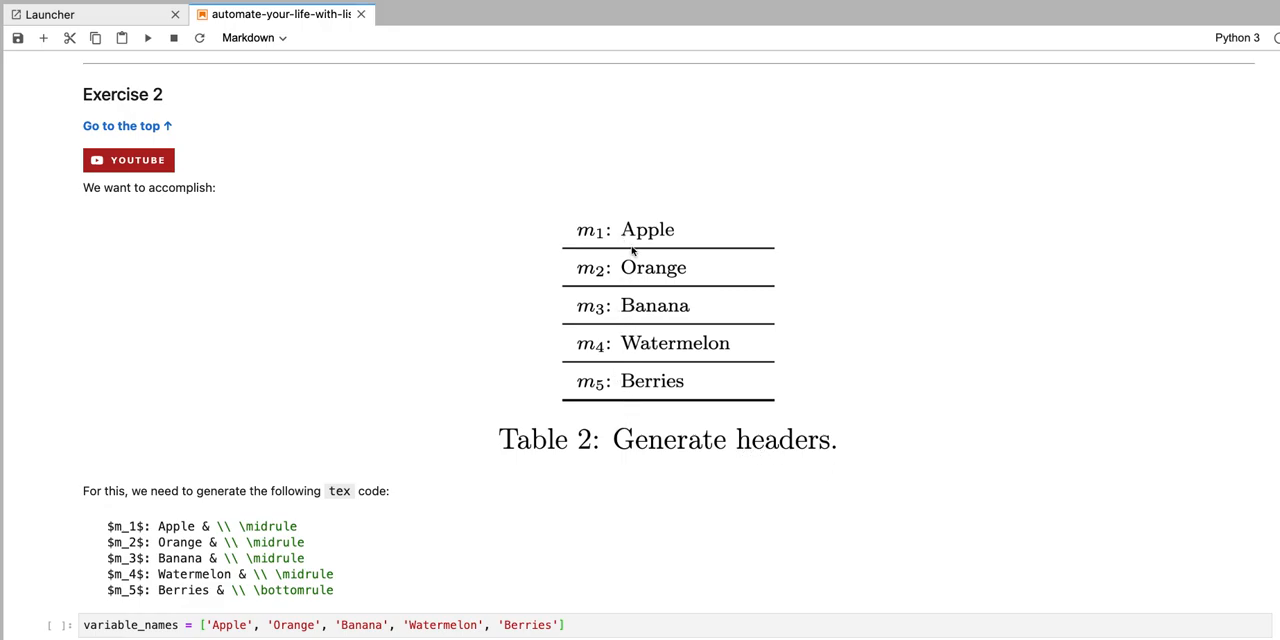
mouse_move(532, 408)
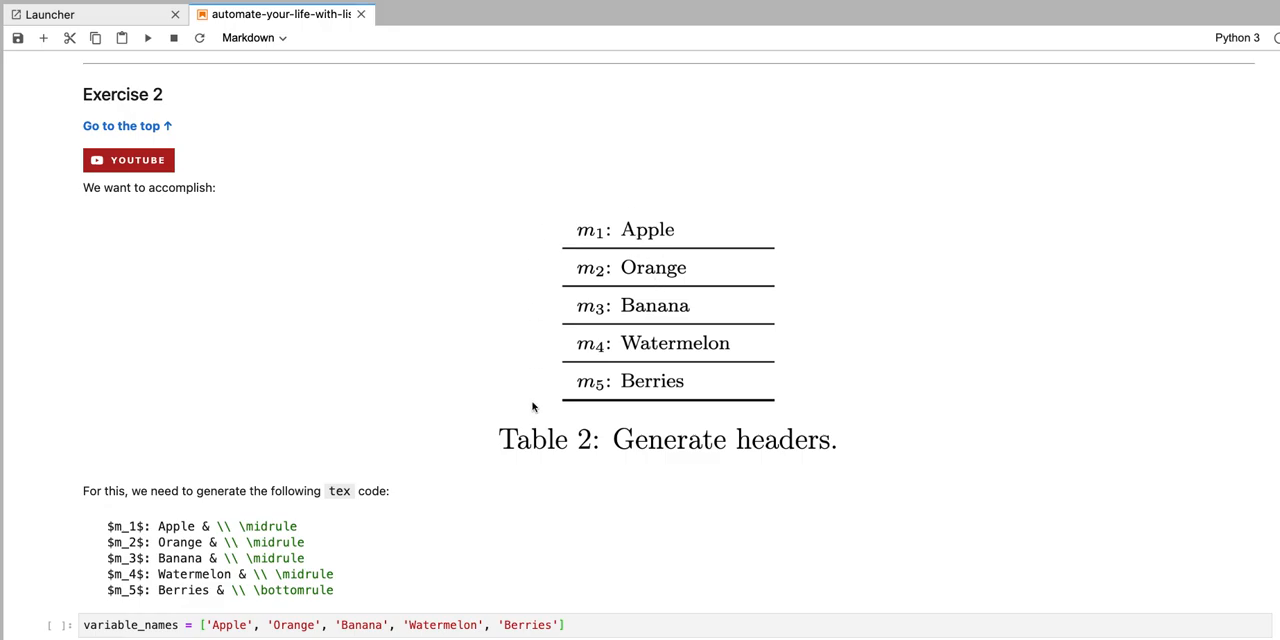
mouse_move(788, 260)
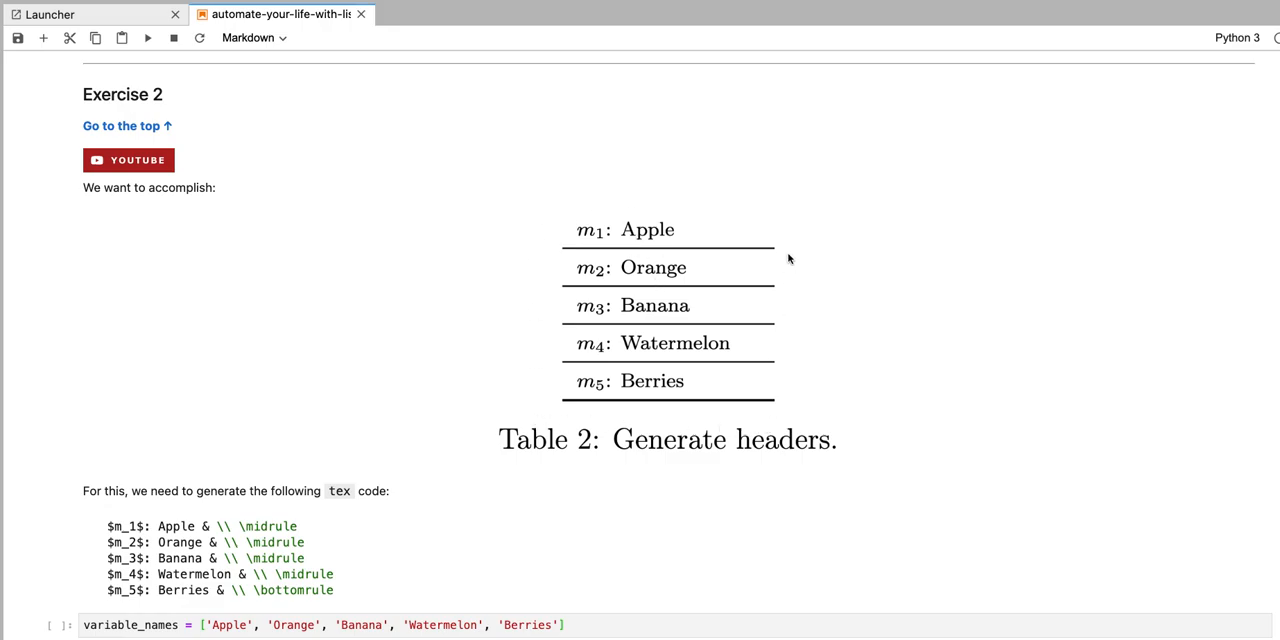
mouse_move(656, 202)
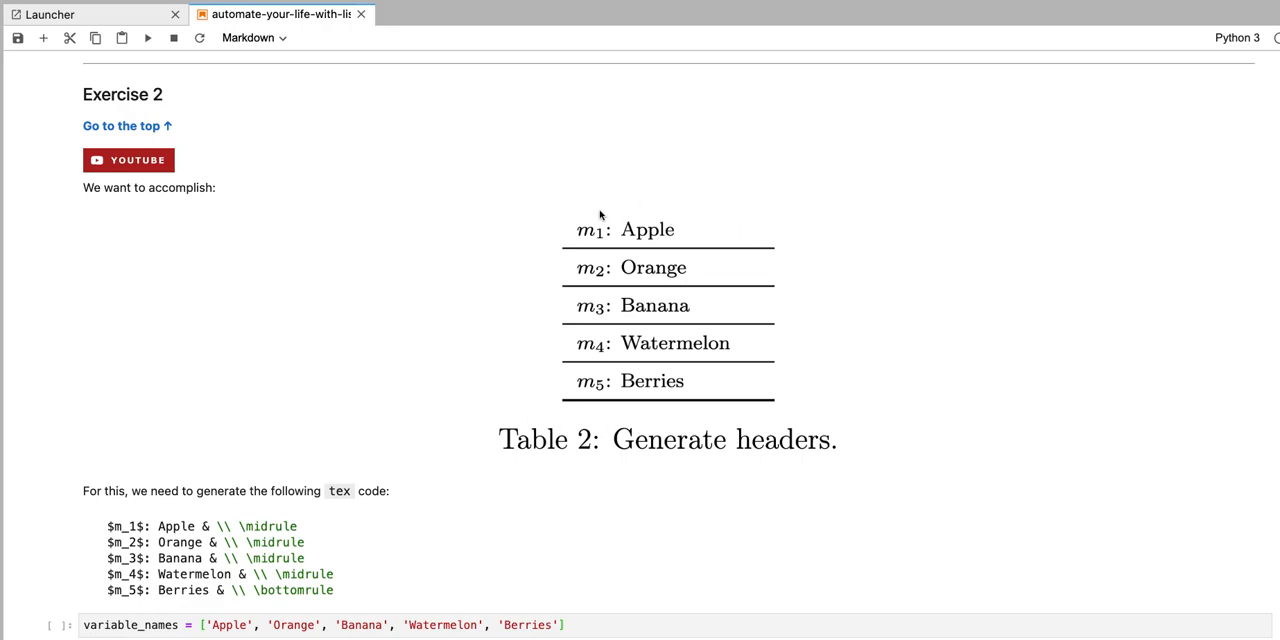
mouse_move(826, 400)
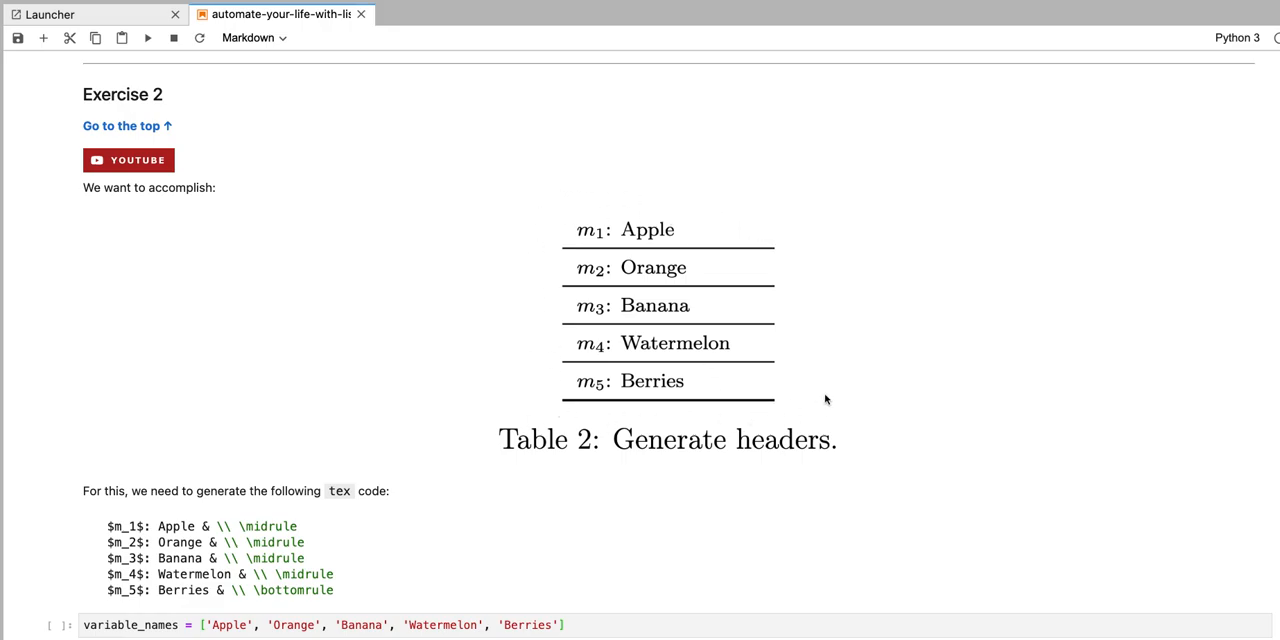
mouse_move(748, 382)
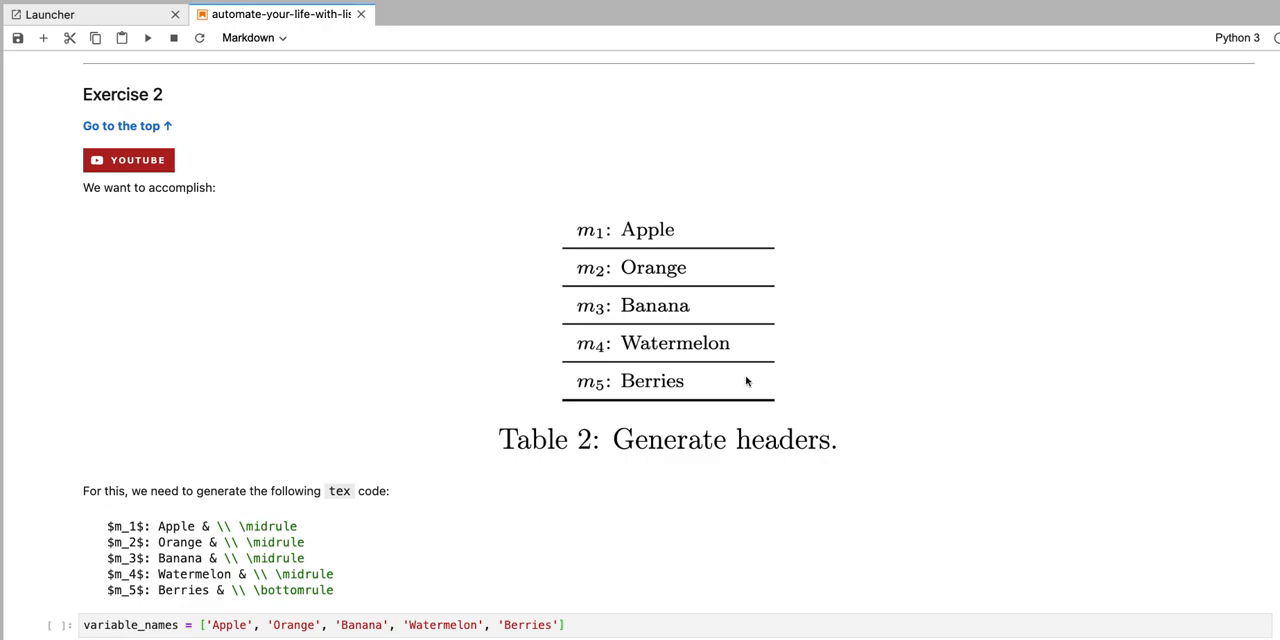
Step: Scroll past the Table 2 image and select the markdown cell holding the required tex code
scroll(down, 3)
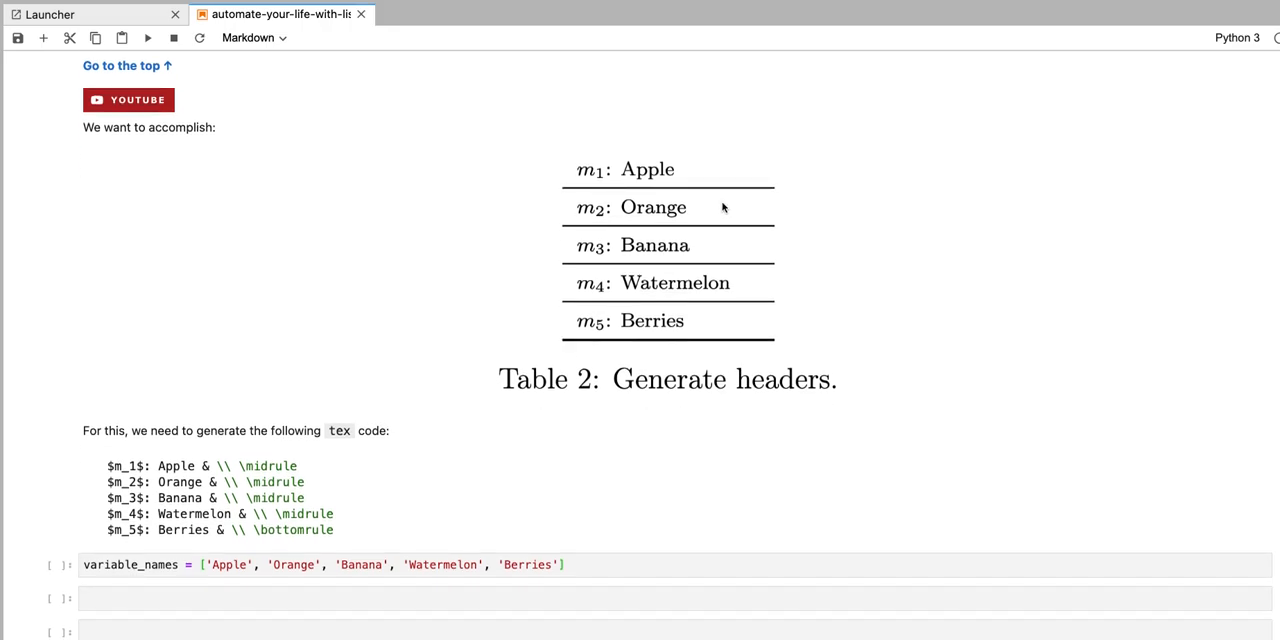
scroll(down, 3)
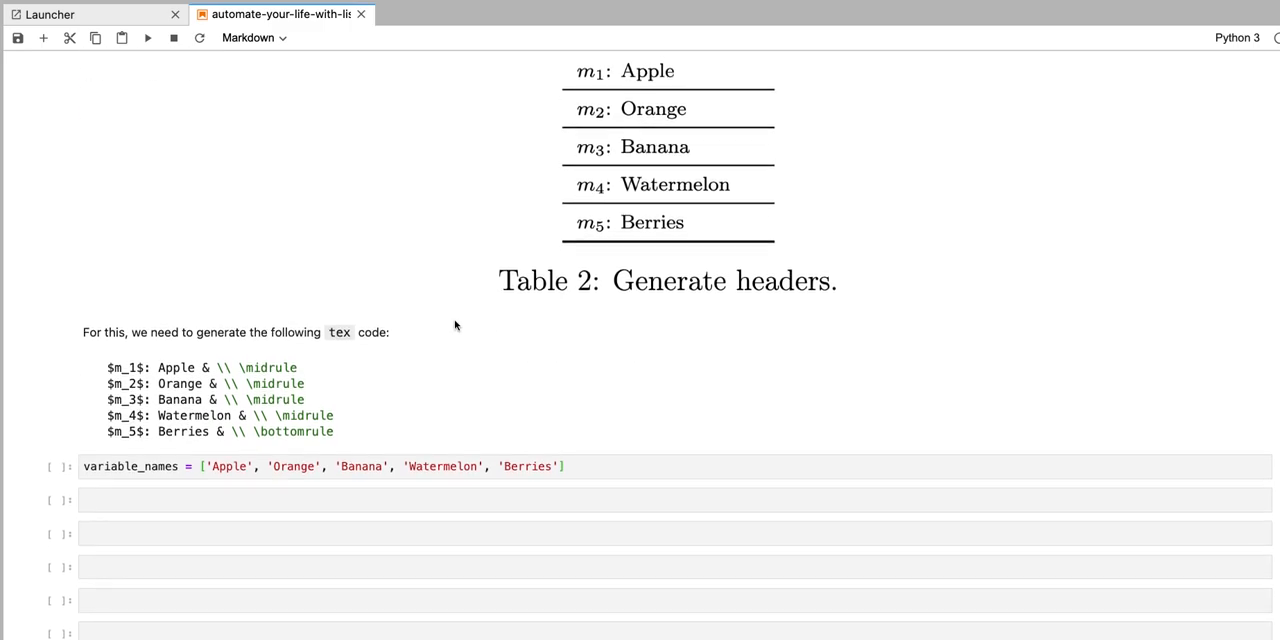
scroll(down, 3)
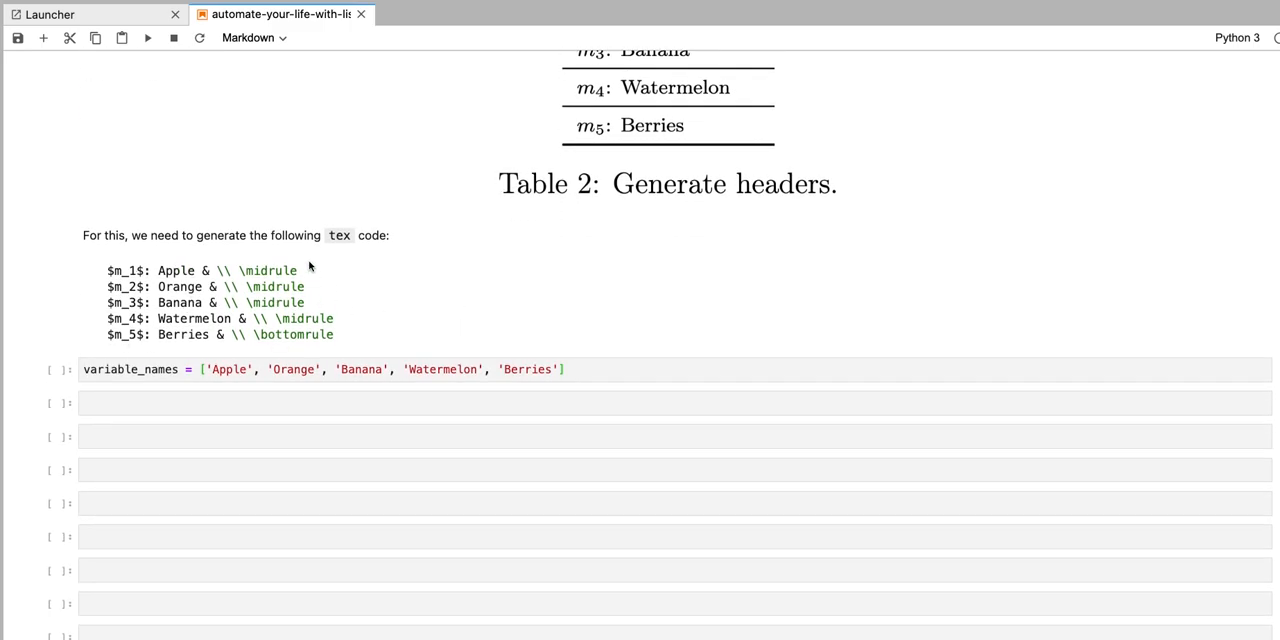
mouse_move(364, 344)
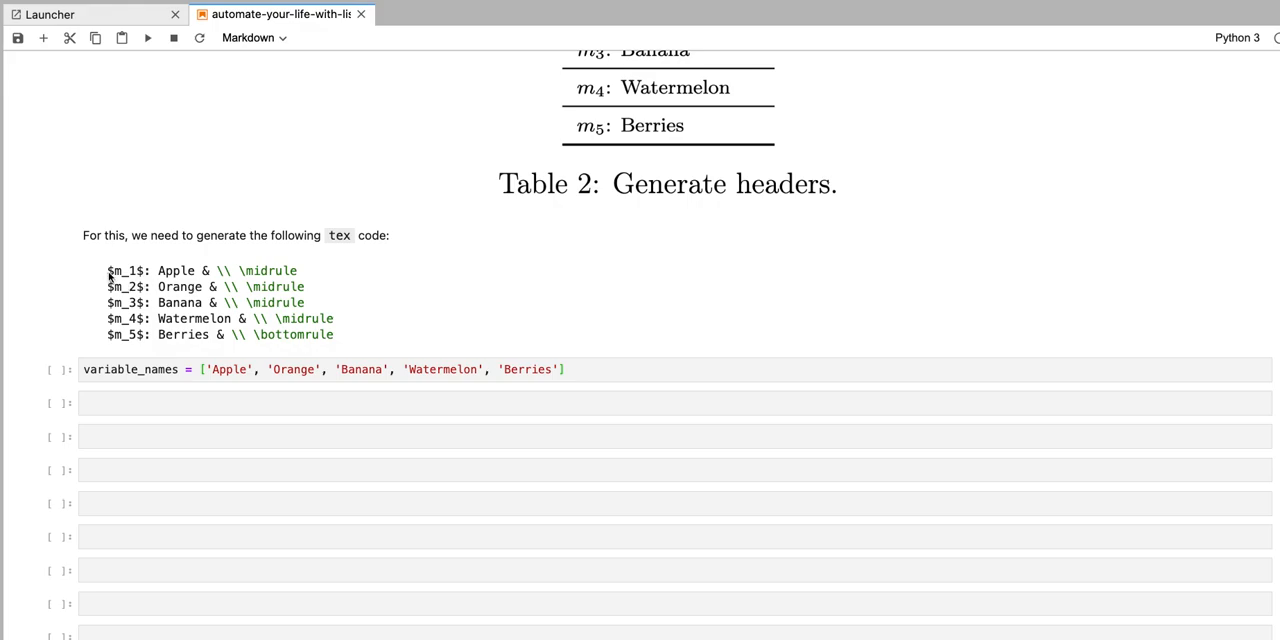
double_click(124, 272)
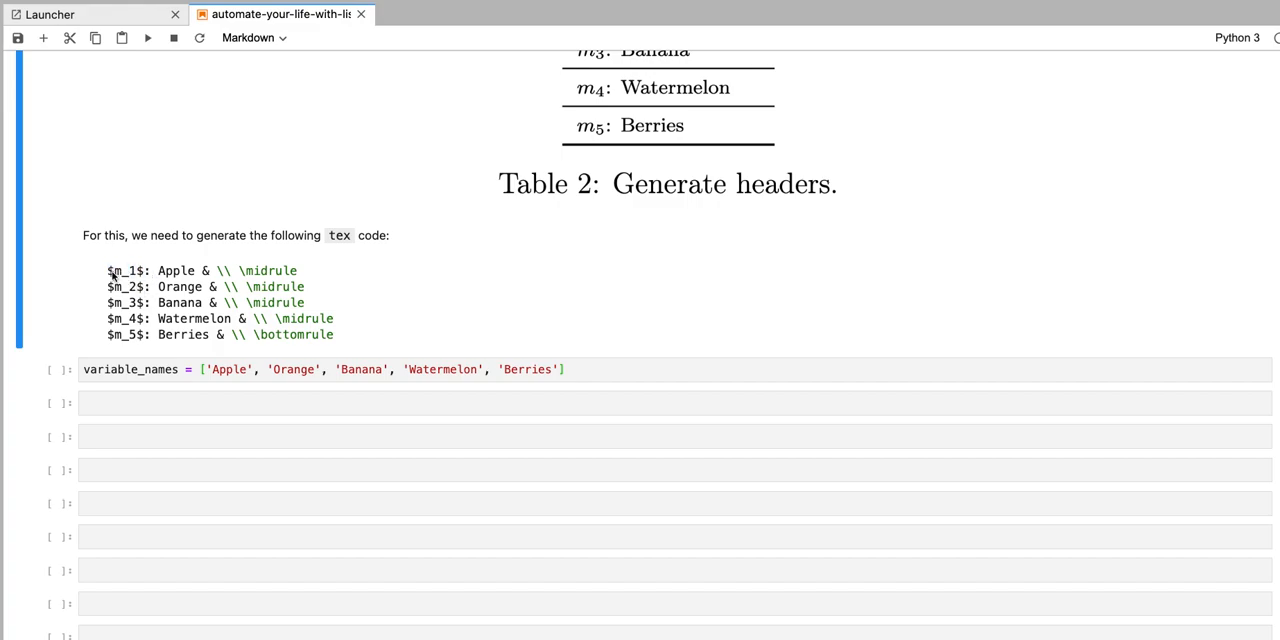
mouse_move(132, 288)
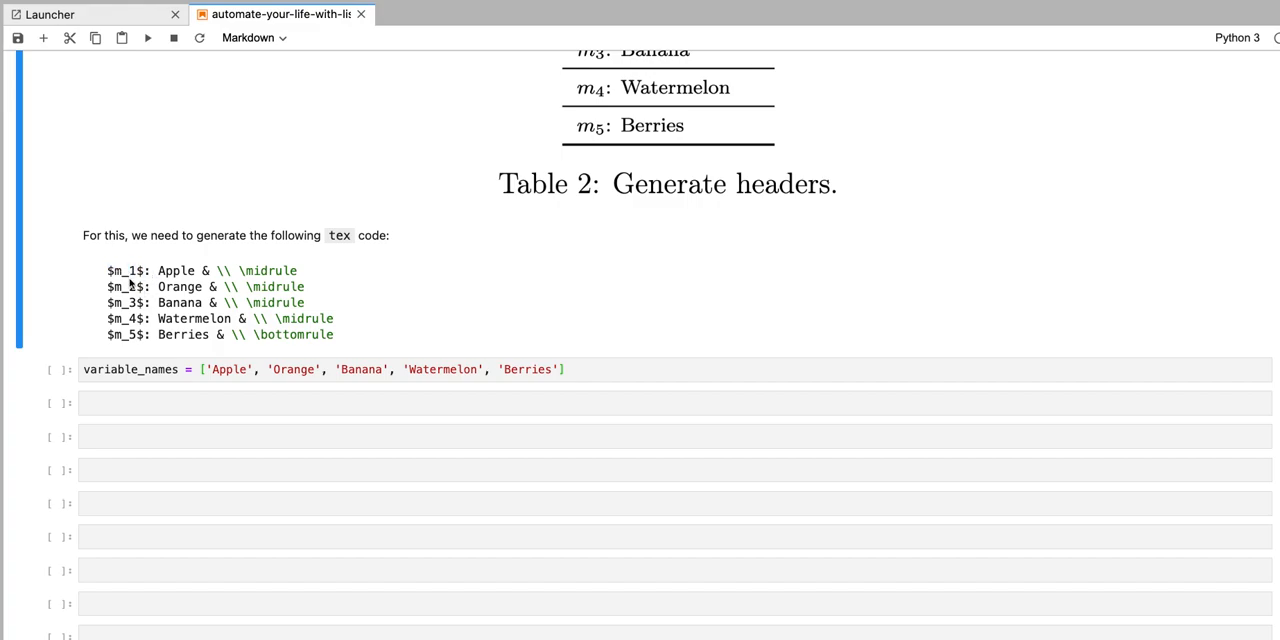
mouse_move(158, 288)
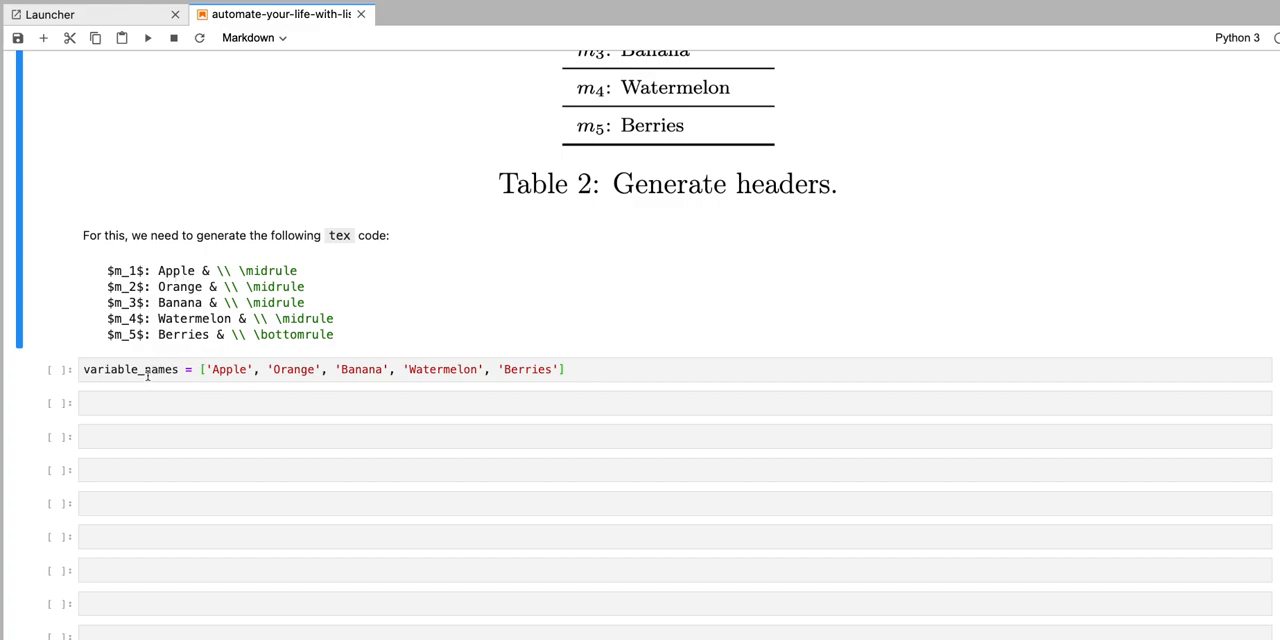
Step: Focus the variable_names fruit list cell so it can be run
click(148, 38)
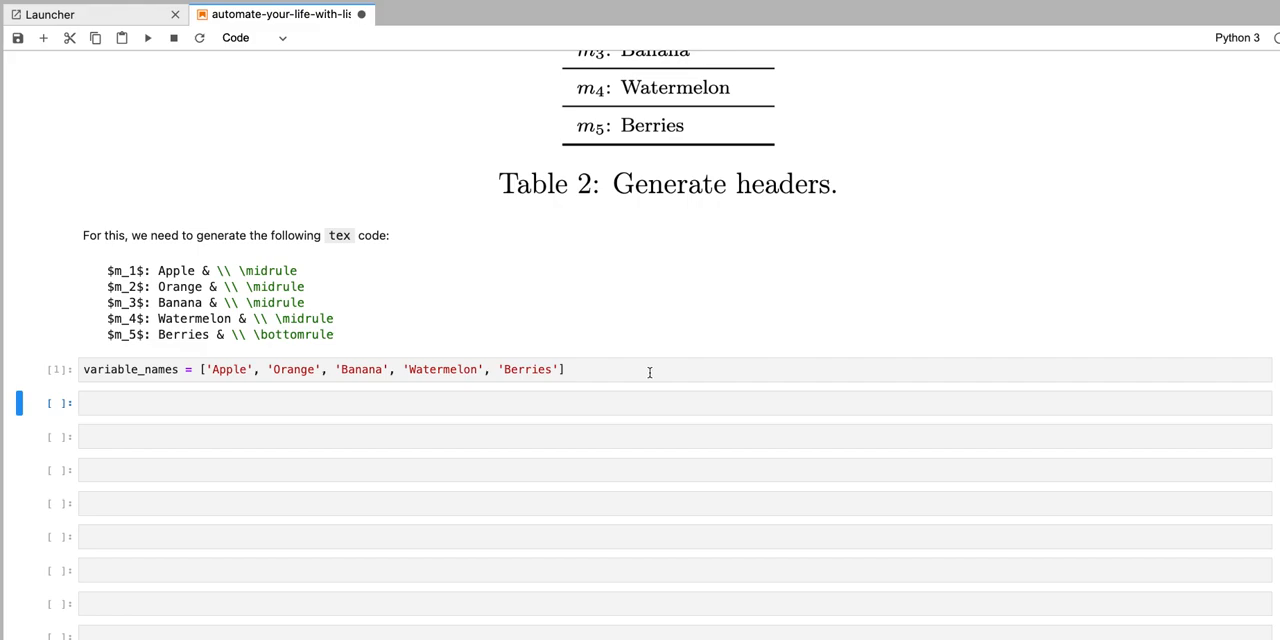
mouse_move(548, 388)
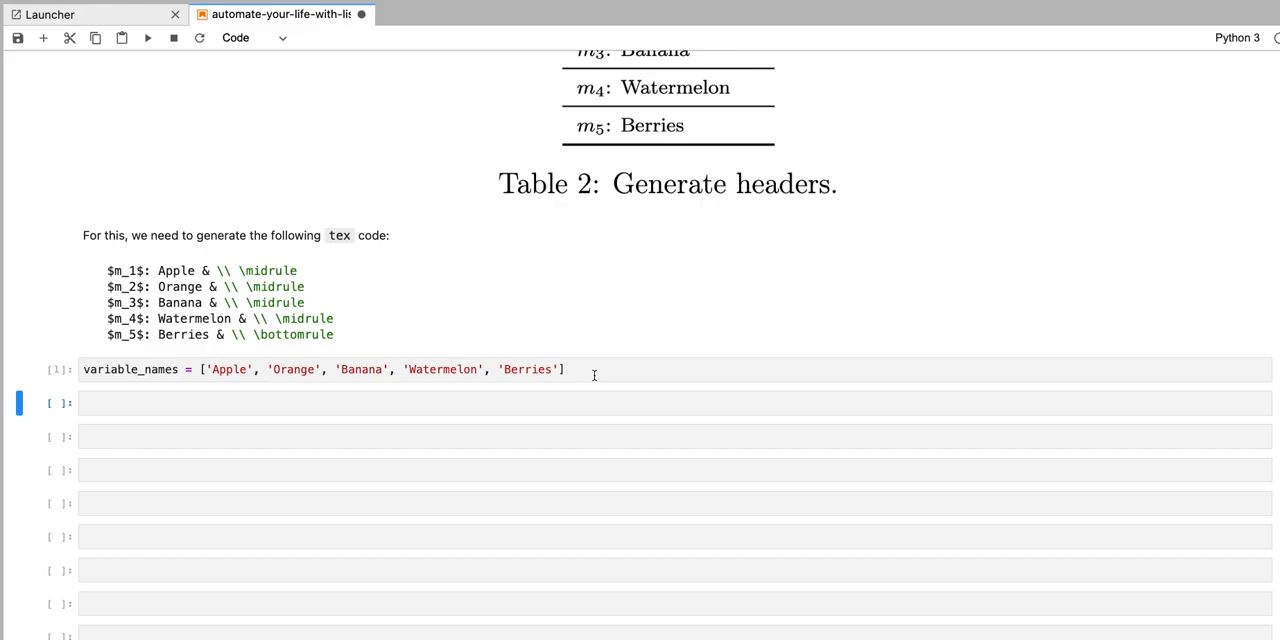
mouse_move(210, 380)
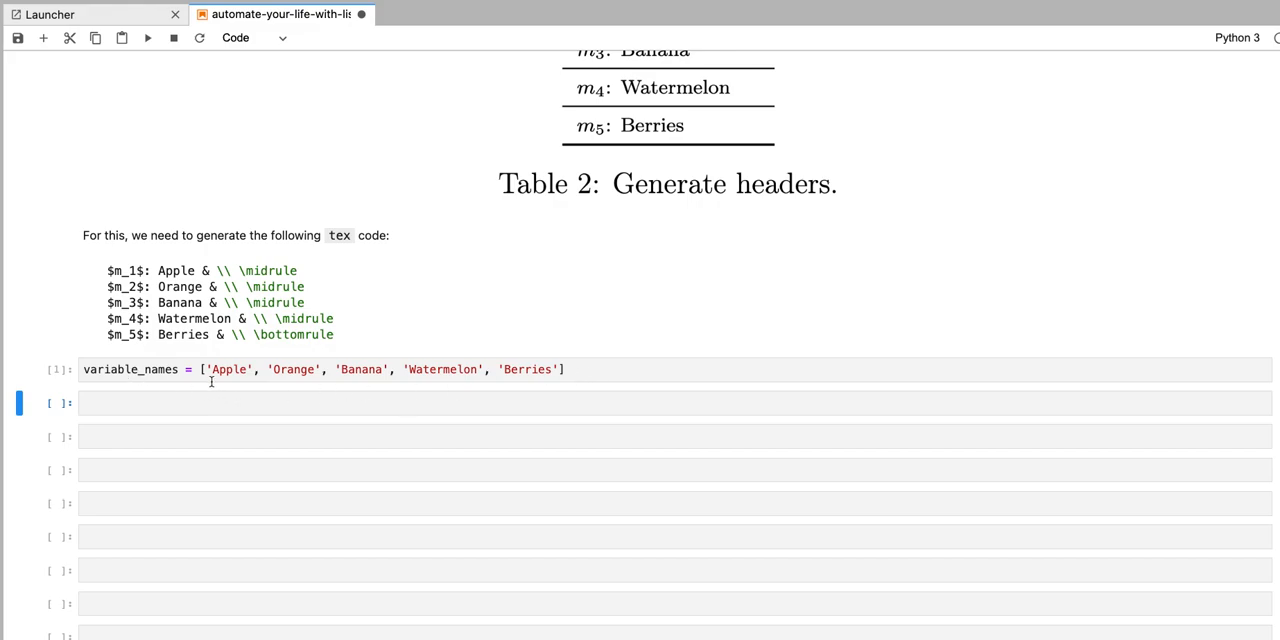
mouse_move(260, 392)
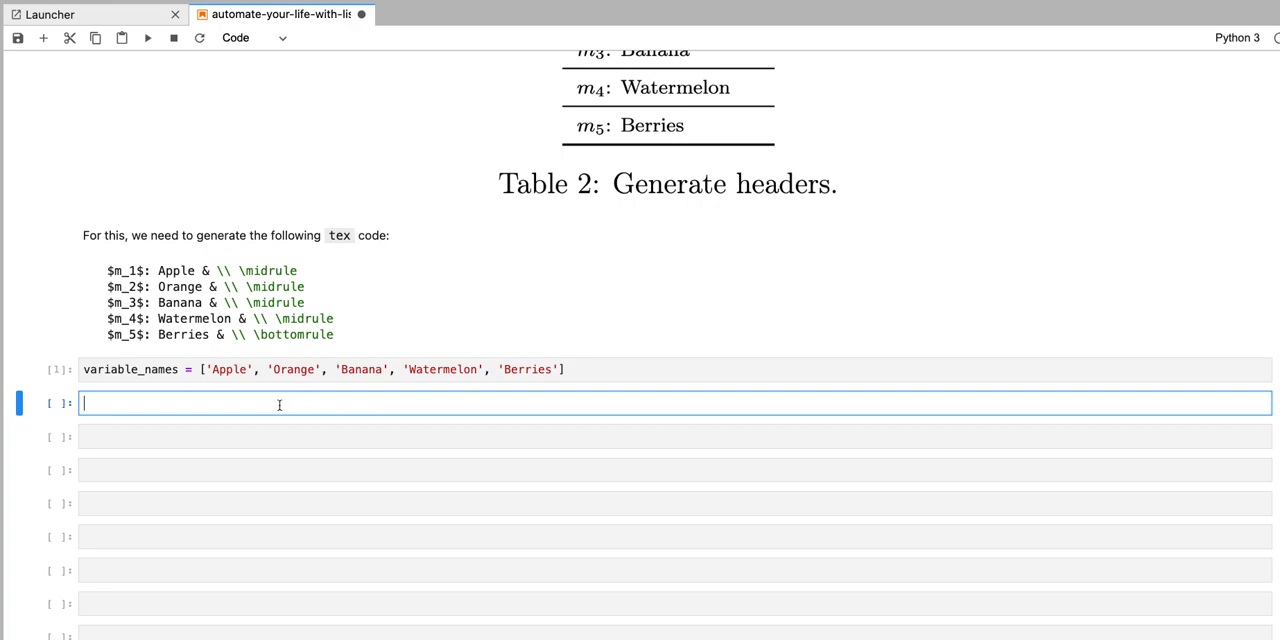
mouse_move(208, 404)
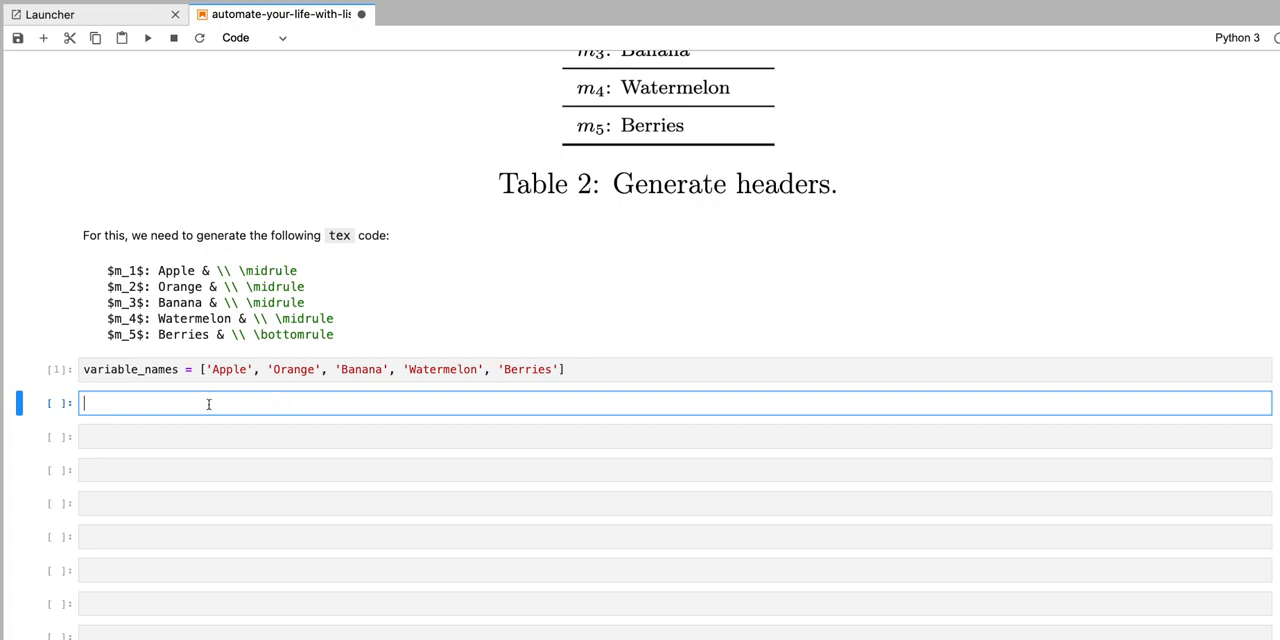
mouse_move(200, 400)
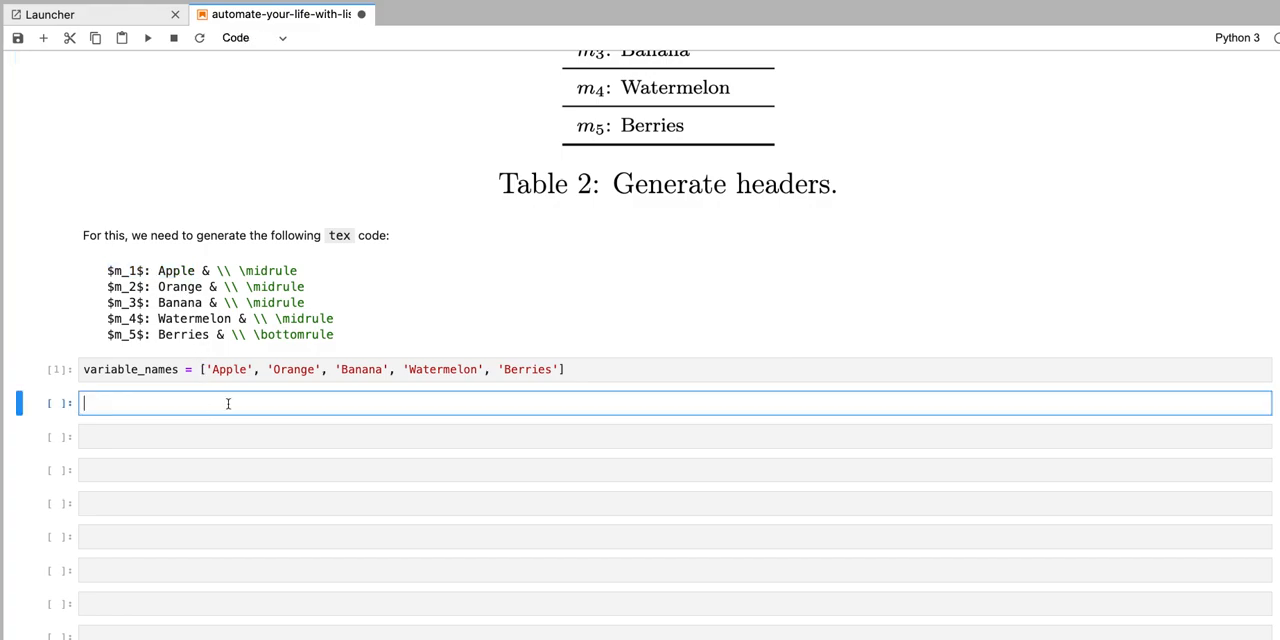
Step: Write and run [i for i in range(0, len(variable_names))], outputting [0, 1, 2, 3, 4]
text([])
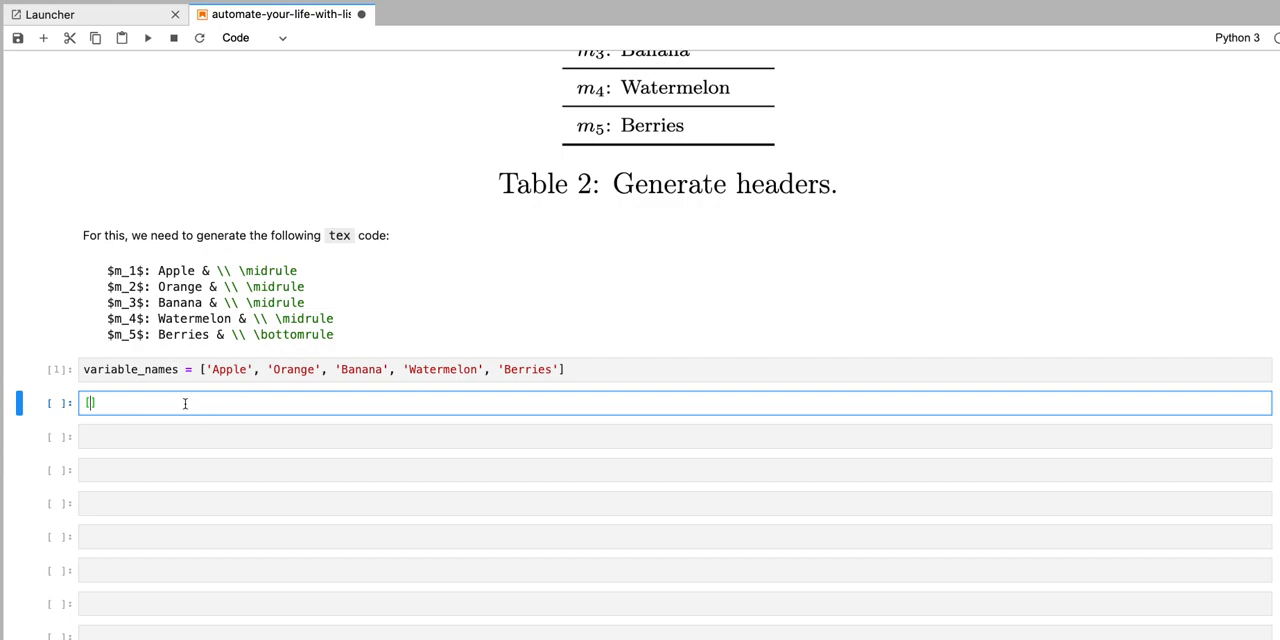
text(i)
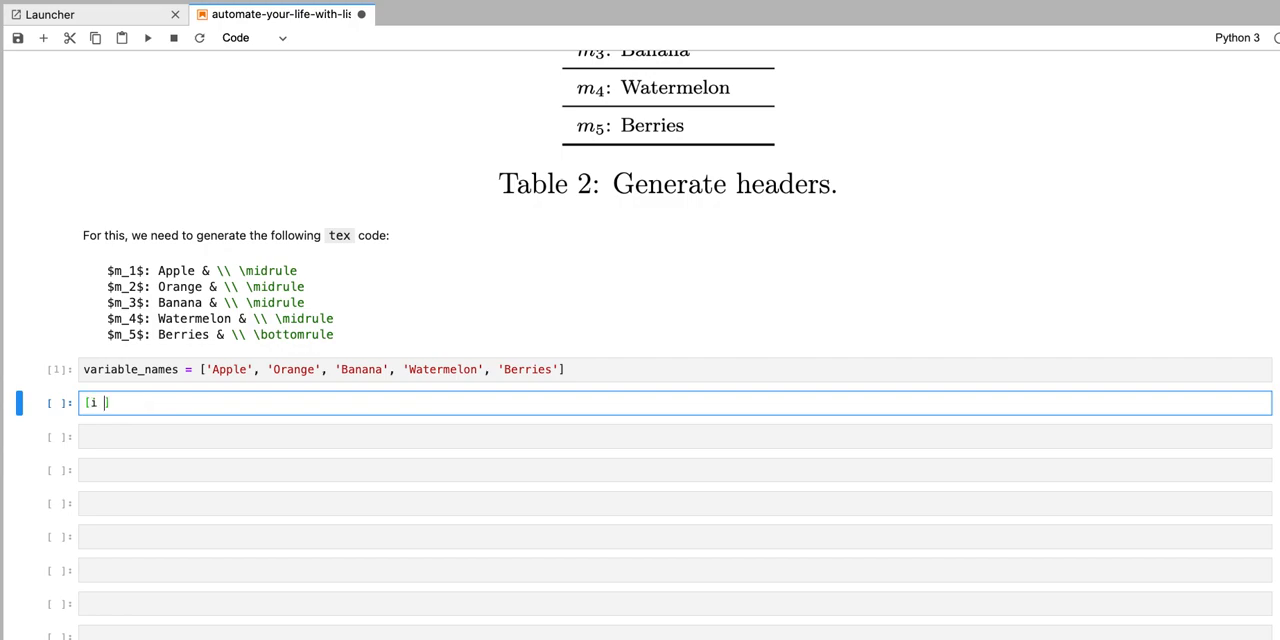
text(for i in range(0)
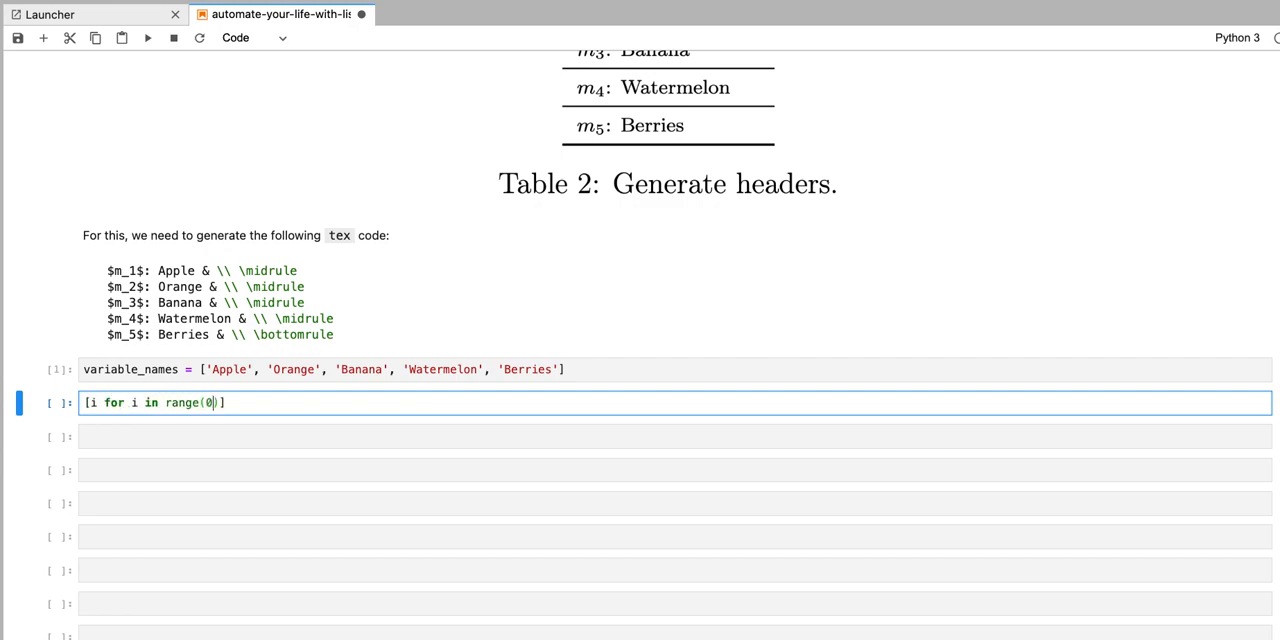
text(, len())
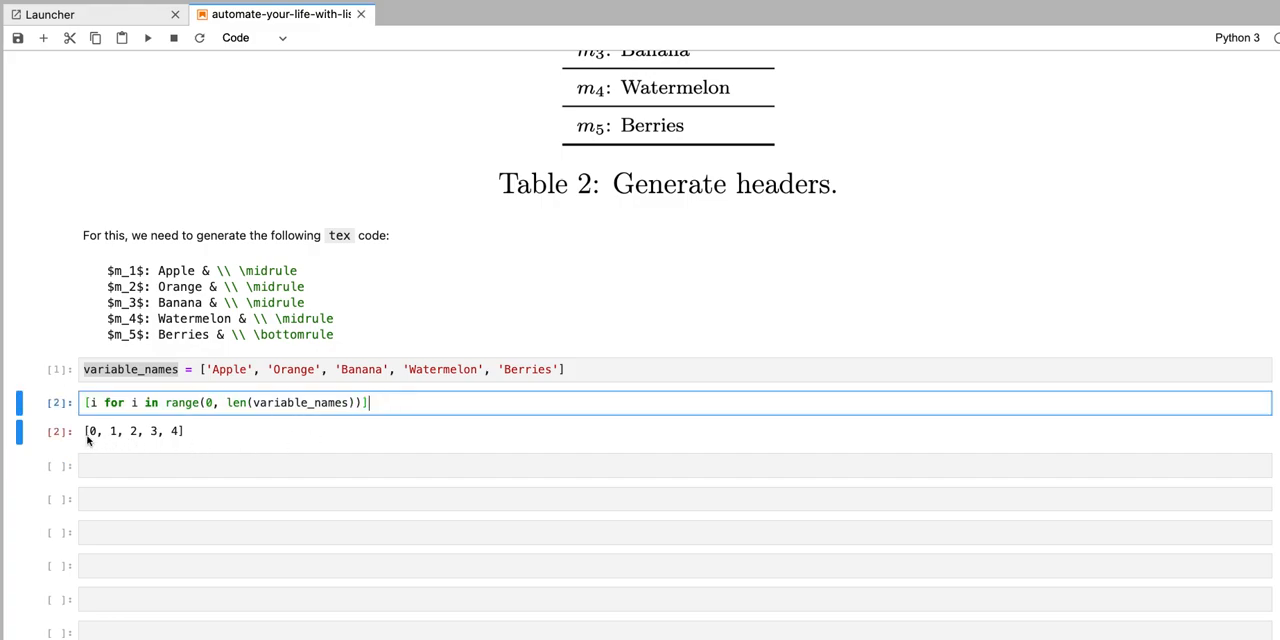
mouse_move(252, 432)
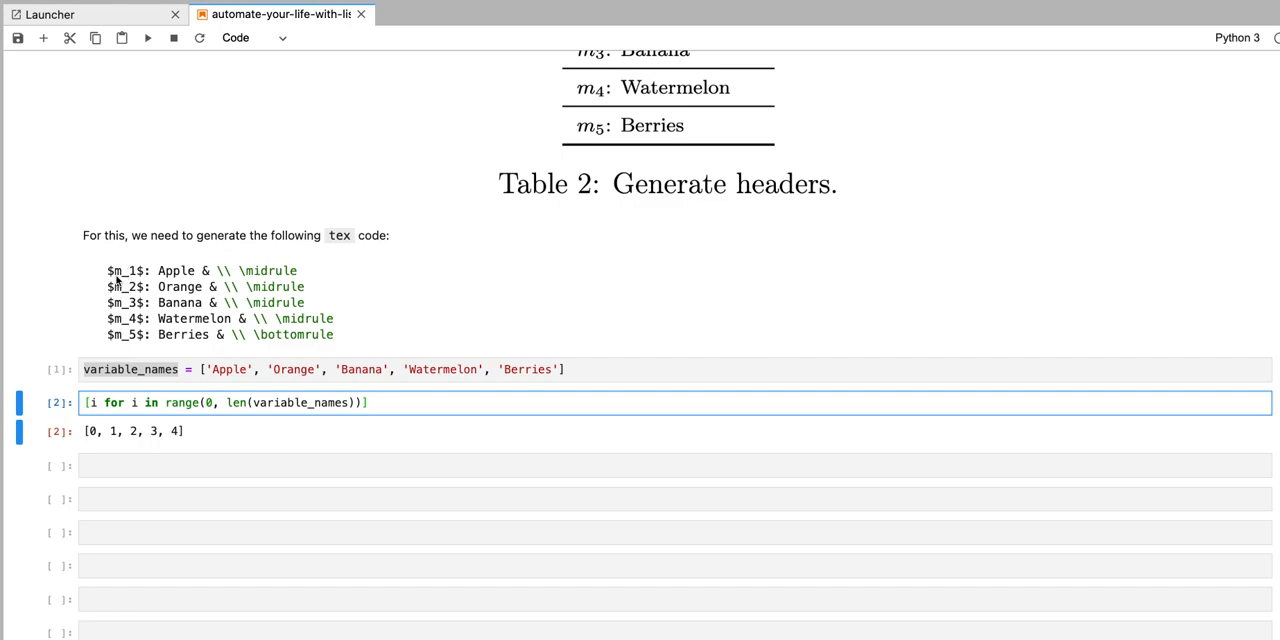
Step: Make the comprehension build '$m_' + str(i+1) + '$: ' strings, giving '$m_1$: ' through '$m_5$: '
click(90, 402)
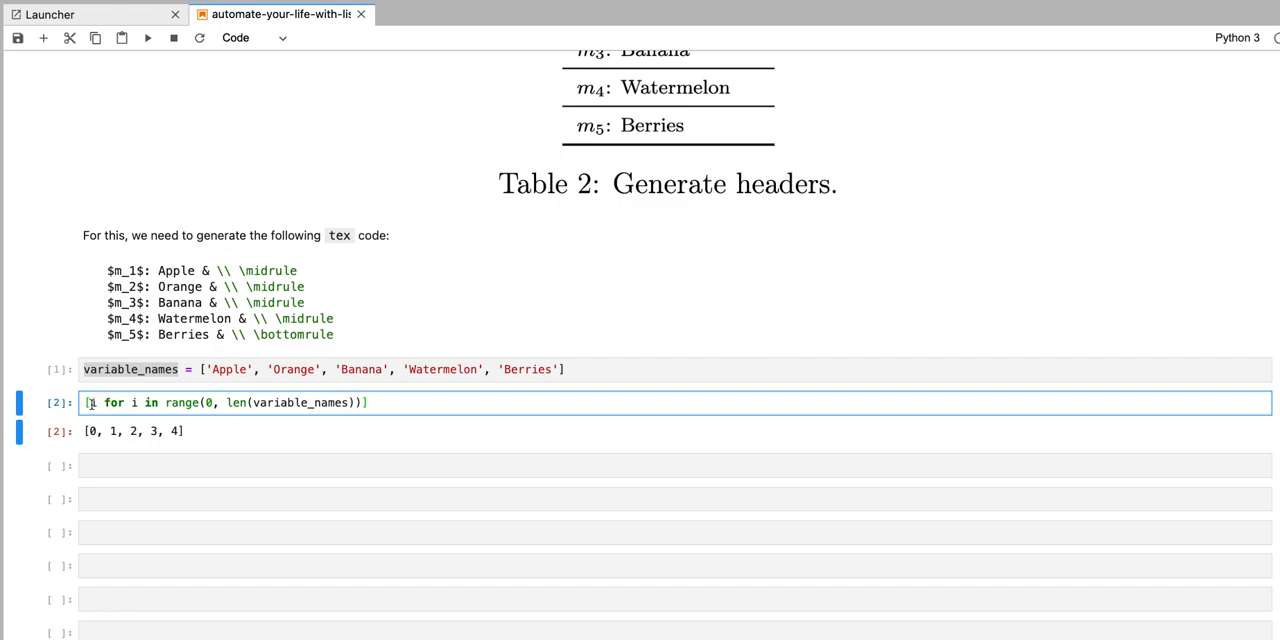
text(str(i)
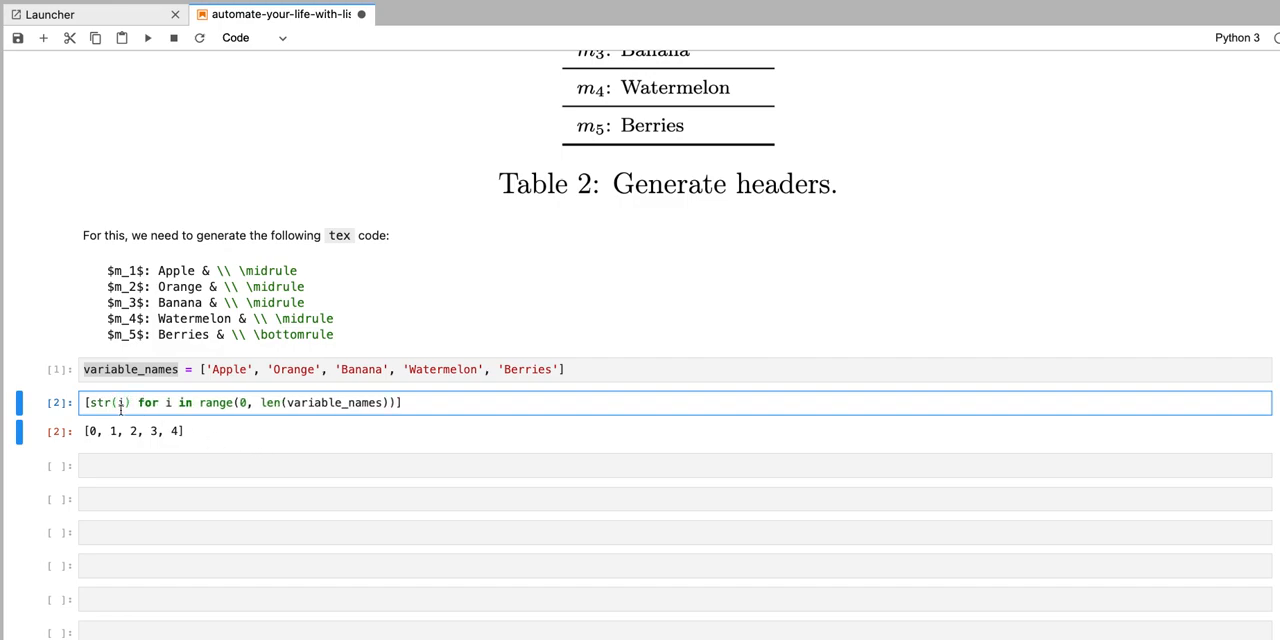
text(+1)
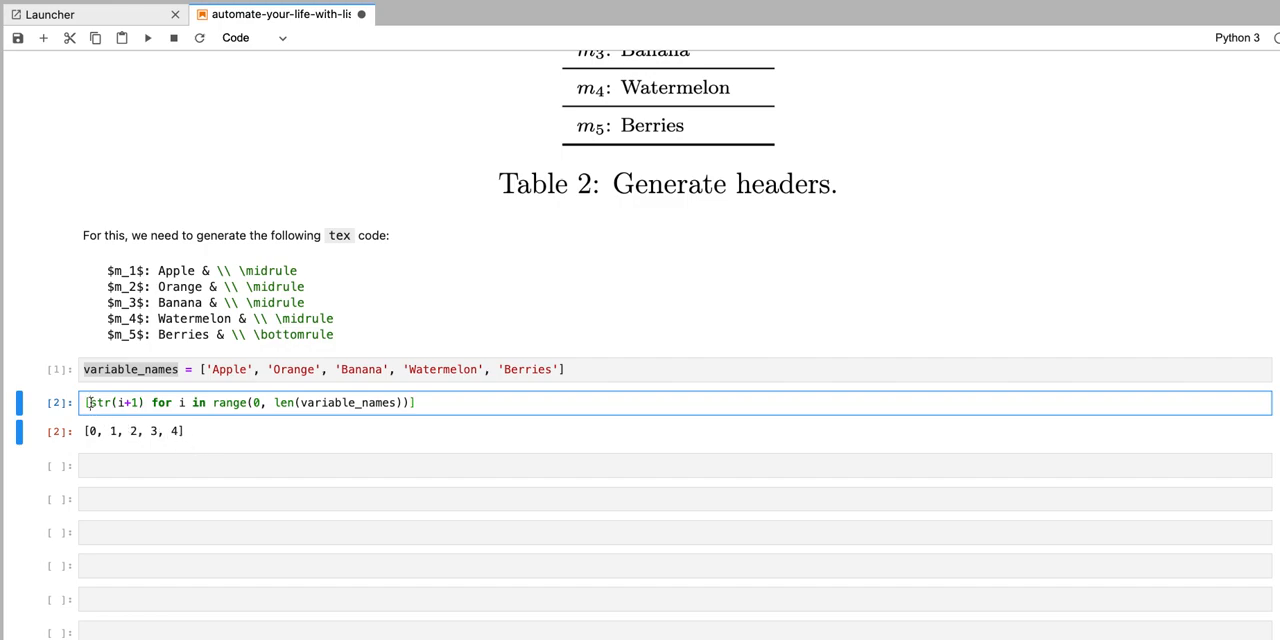
text(')
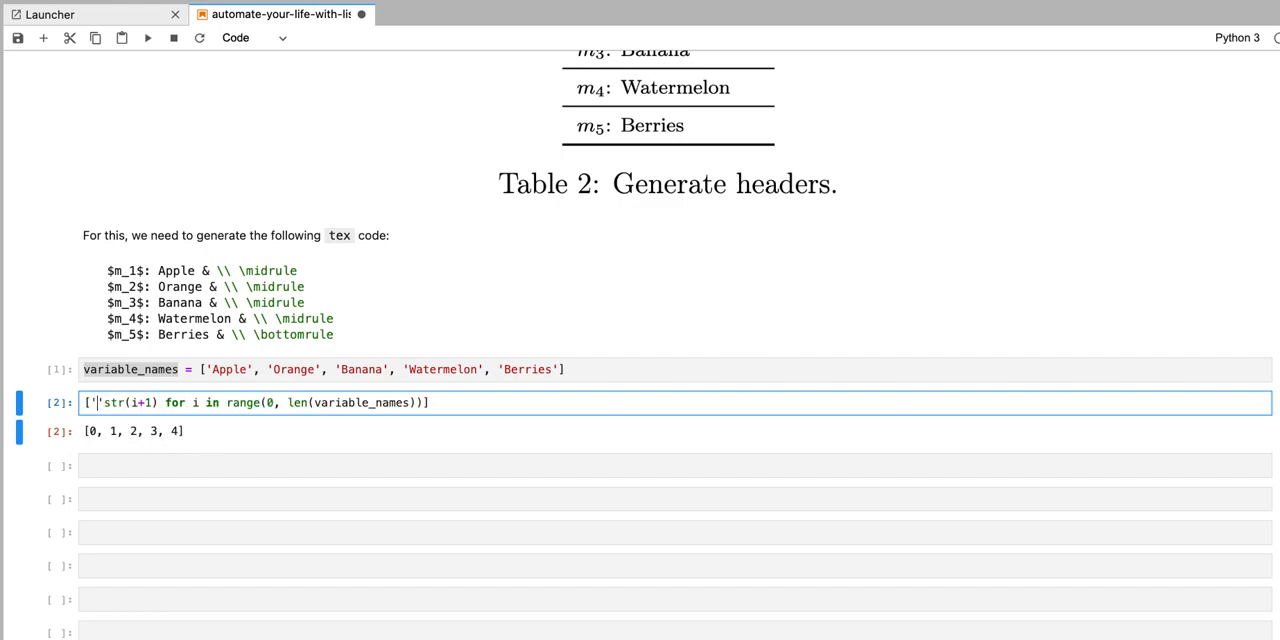
text(+)
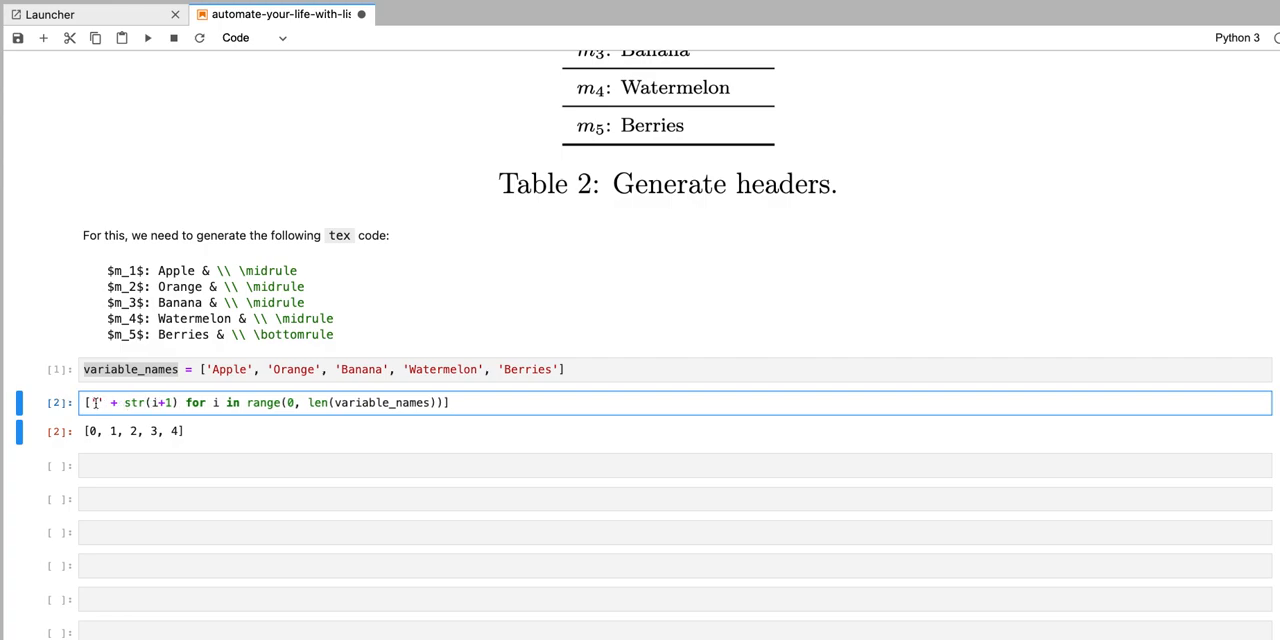
text($)
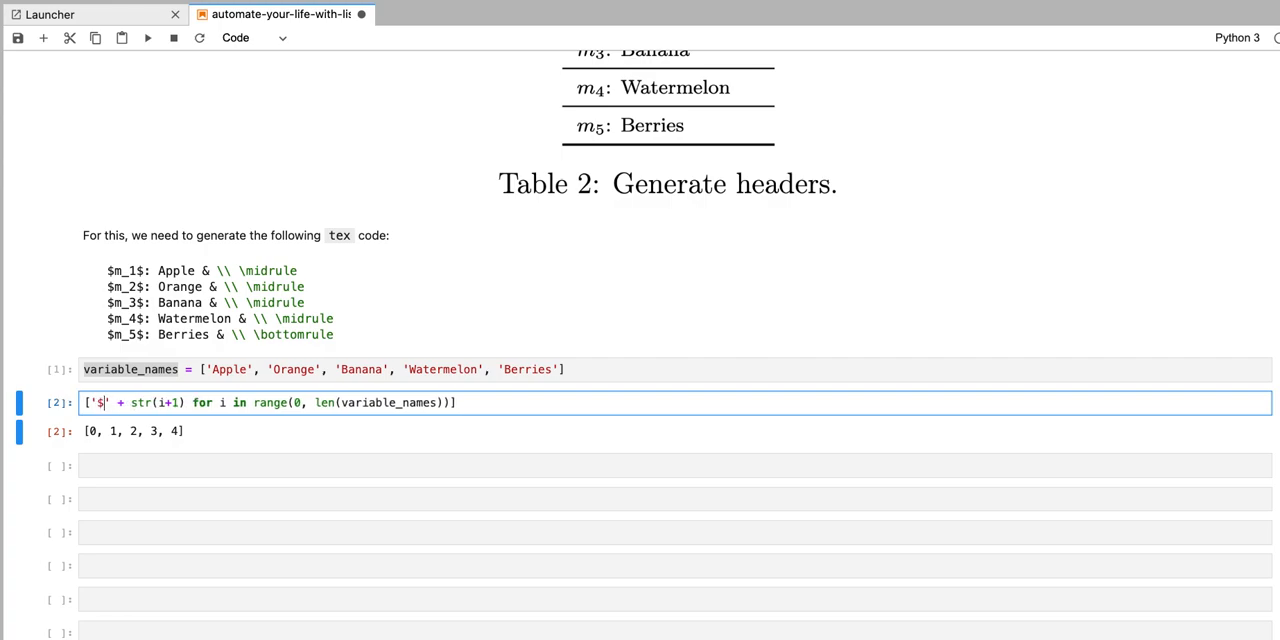
text(m_)
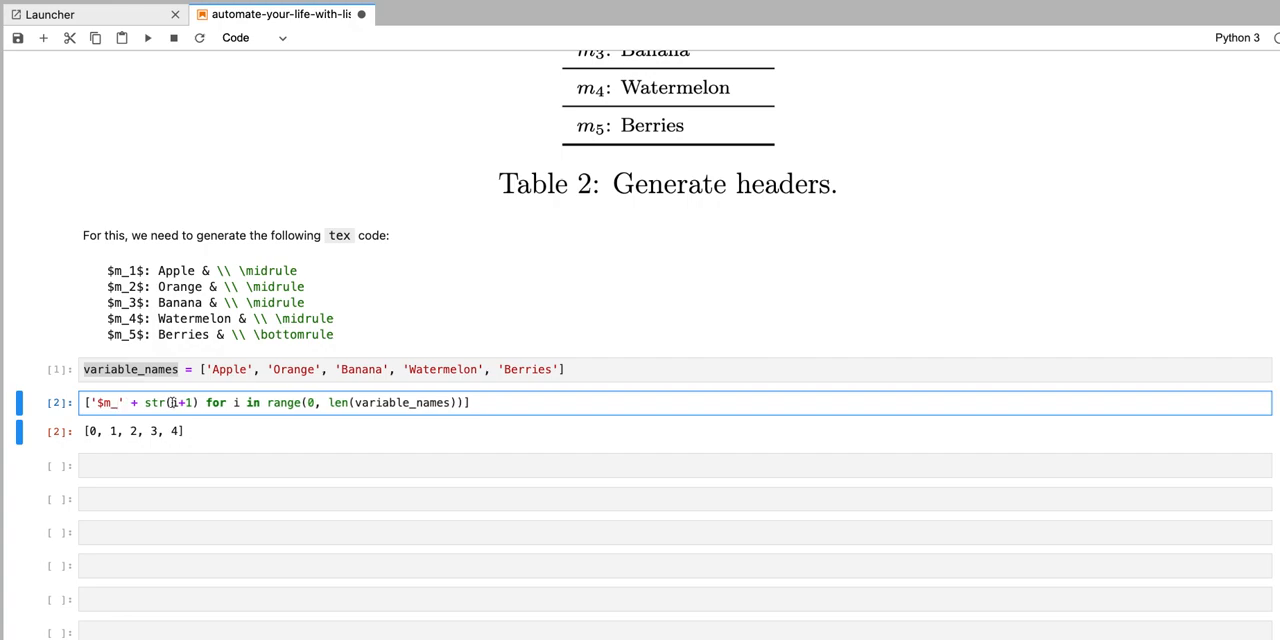
text(+)
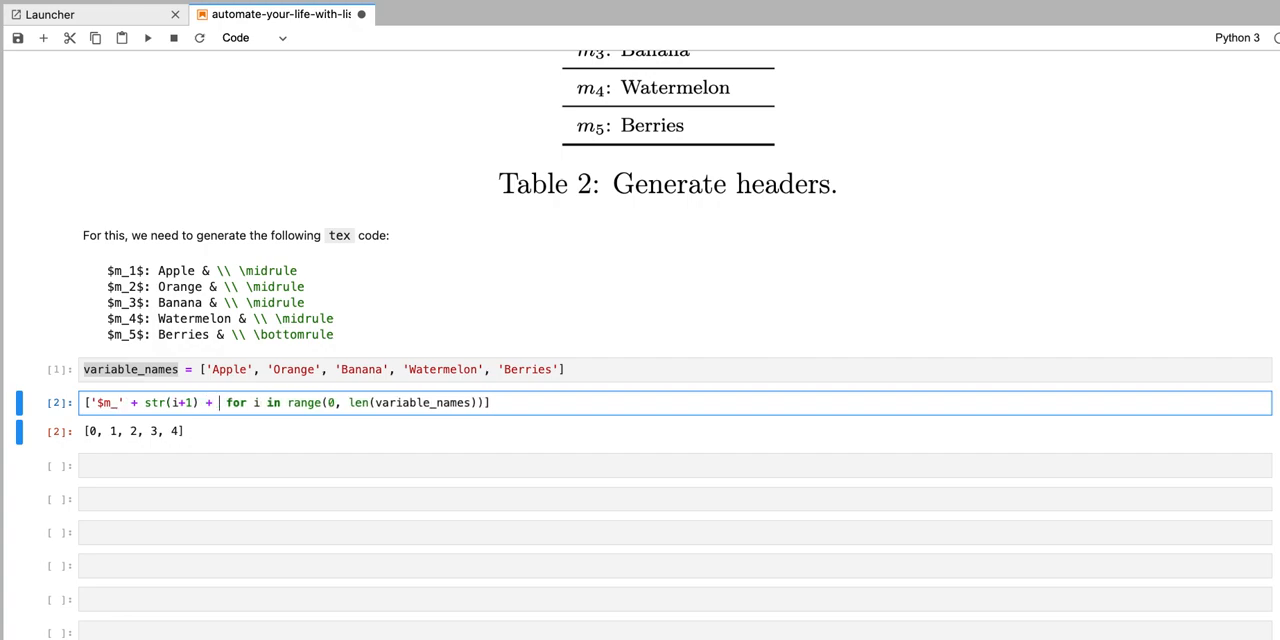
text('')
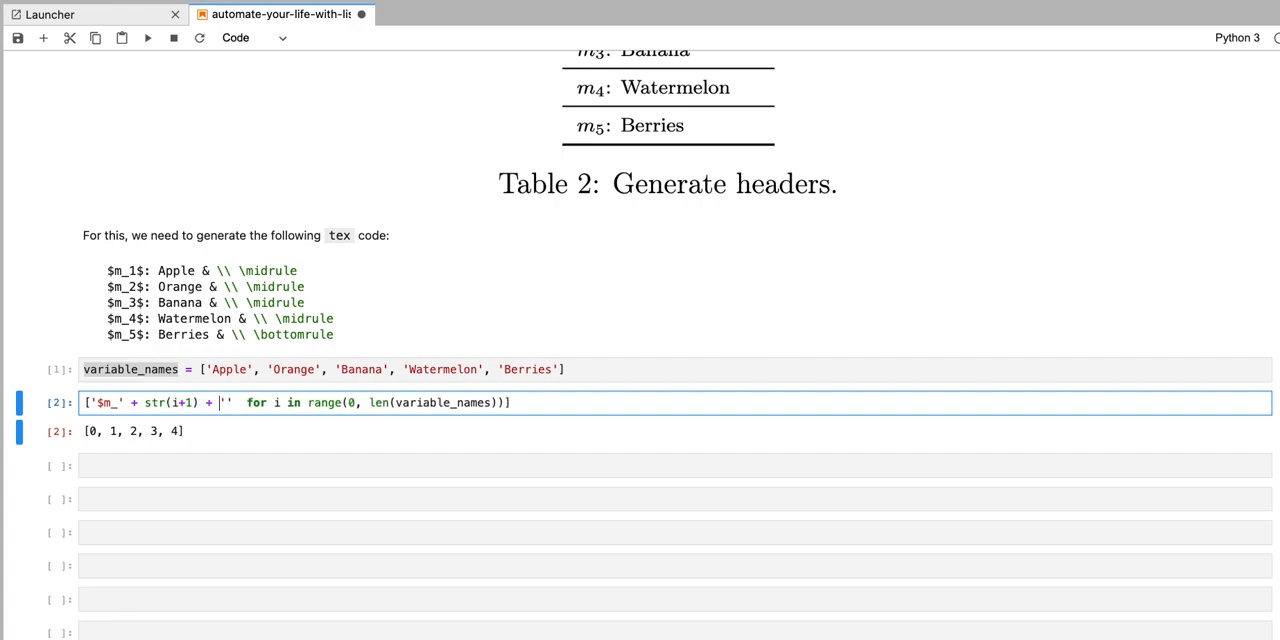
text($:)
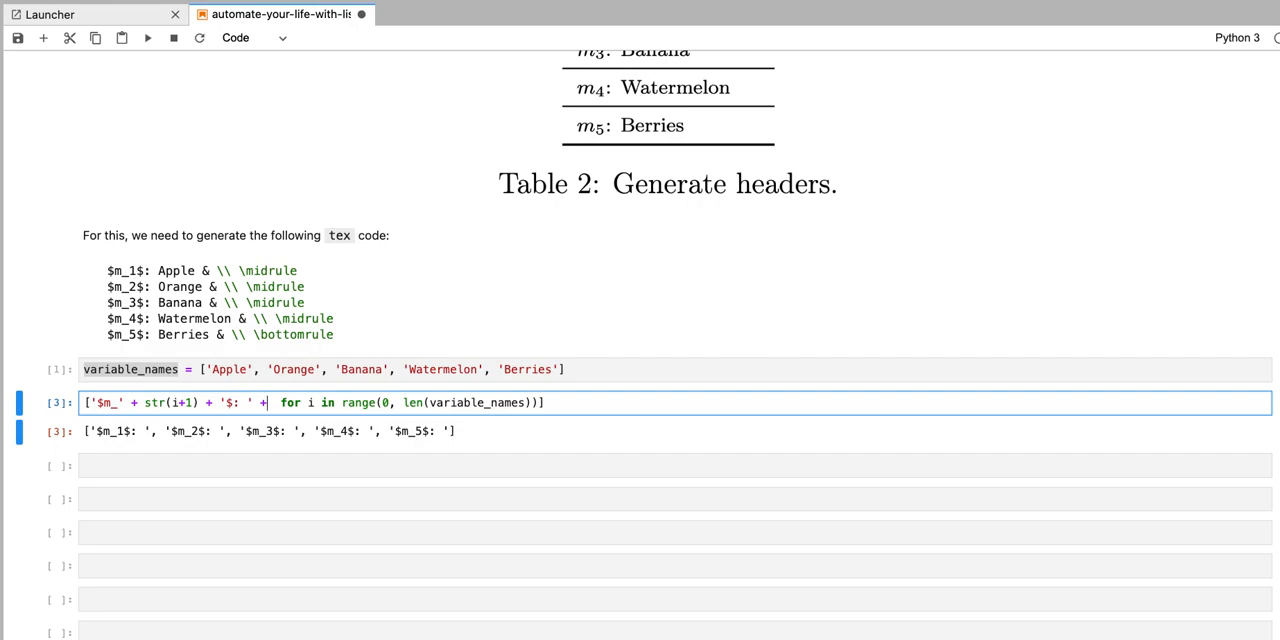
Step: Append variable_names[i] so each prefix ends with its fruit, '$m_1$: Apple' to '$m_5$: Berries'
text(variable_names)
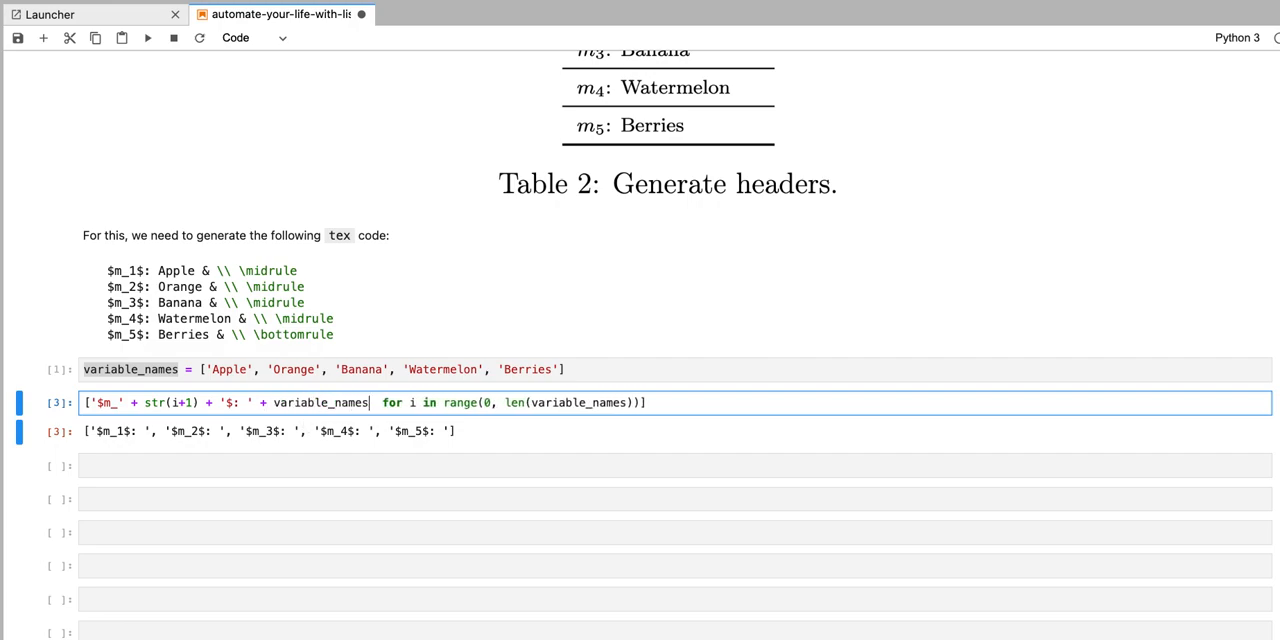
text([])
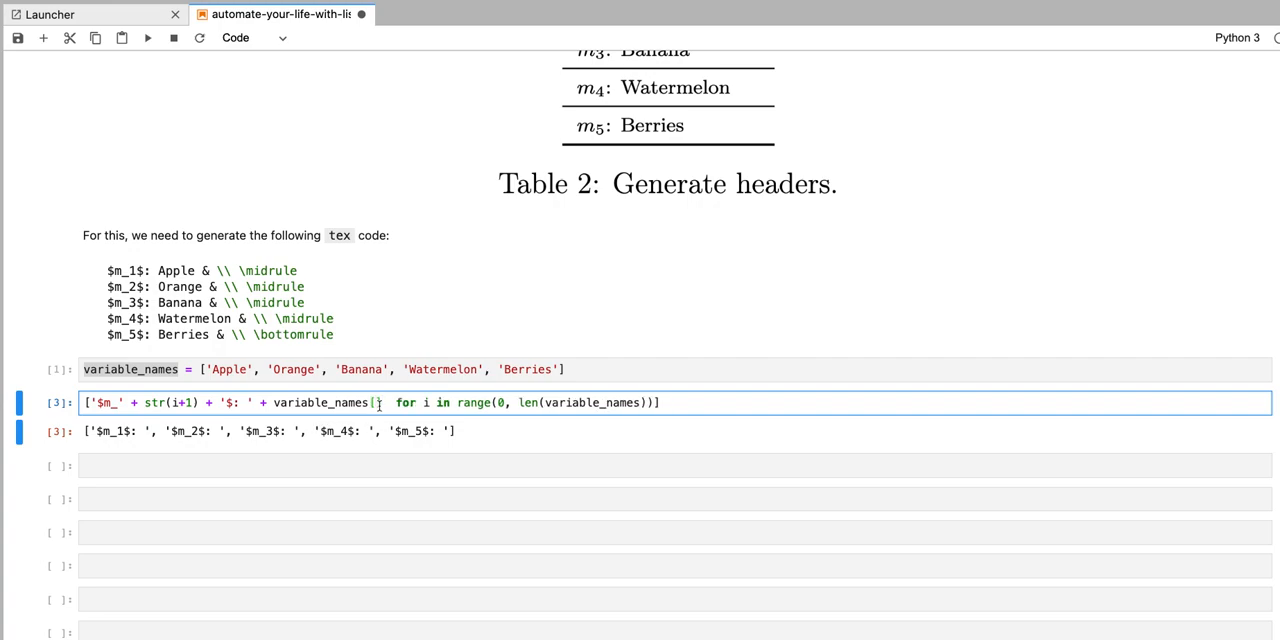
text(i])
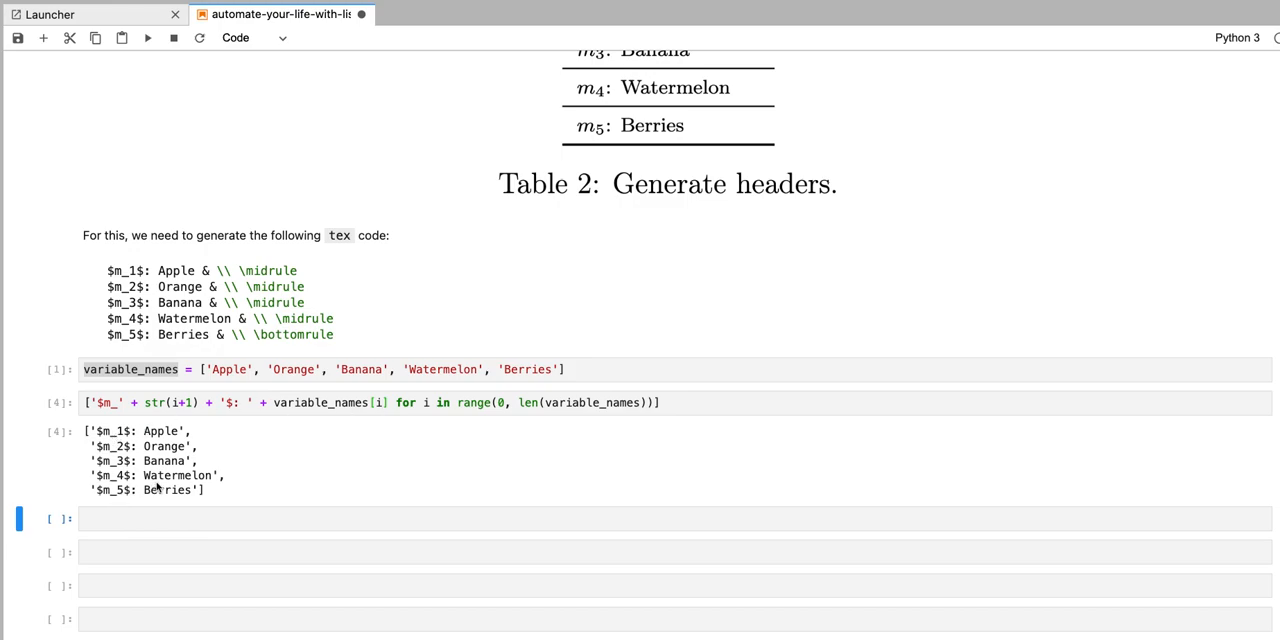
mouse_move(156, 284)
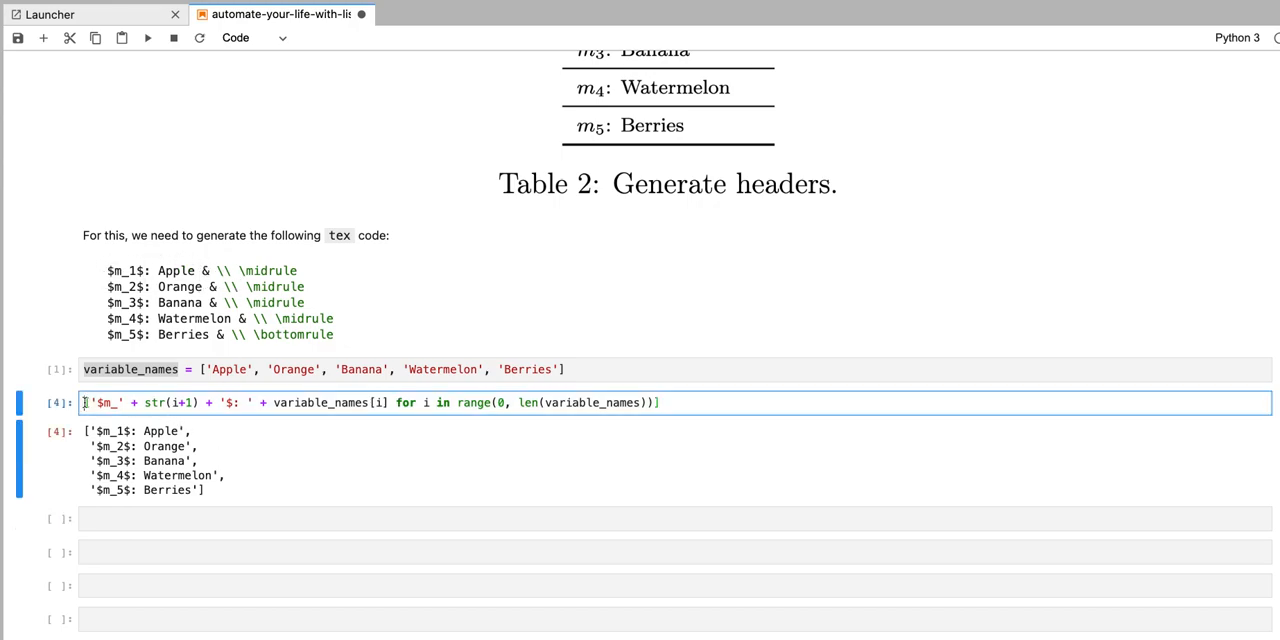
Step: Join the headers into one space-separated string and wrap the join expression in print(
text(.join()
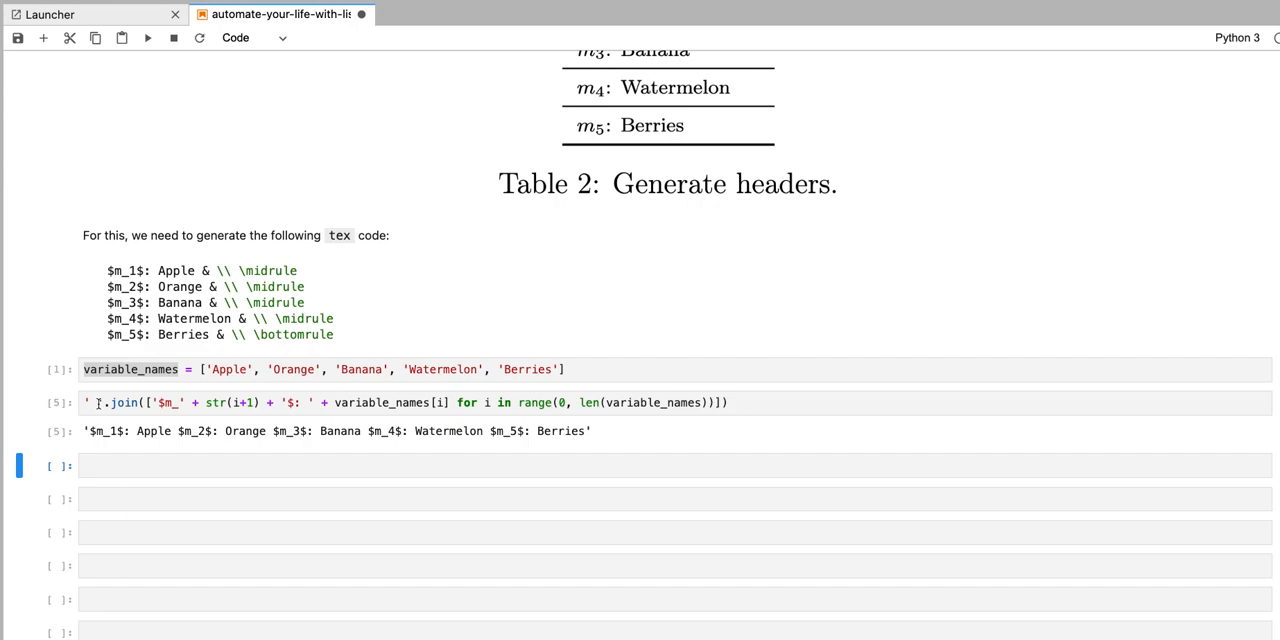
click(400, 402)
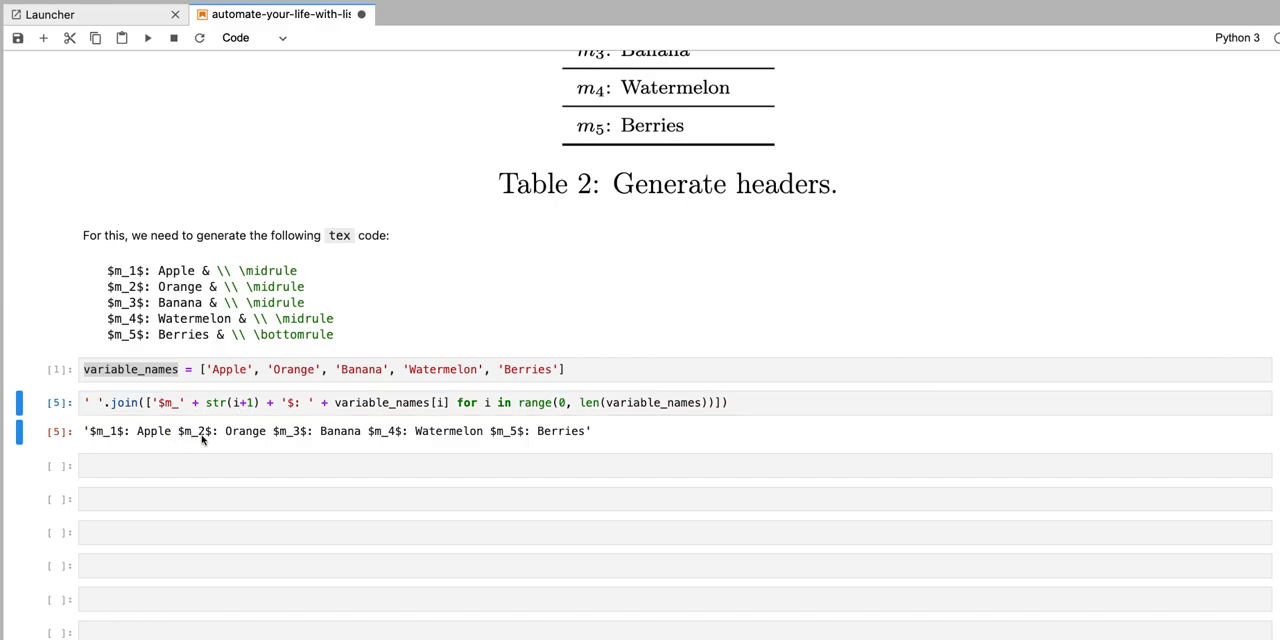
click(400, 402)
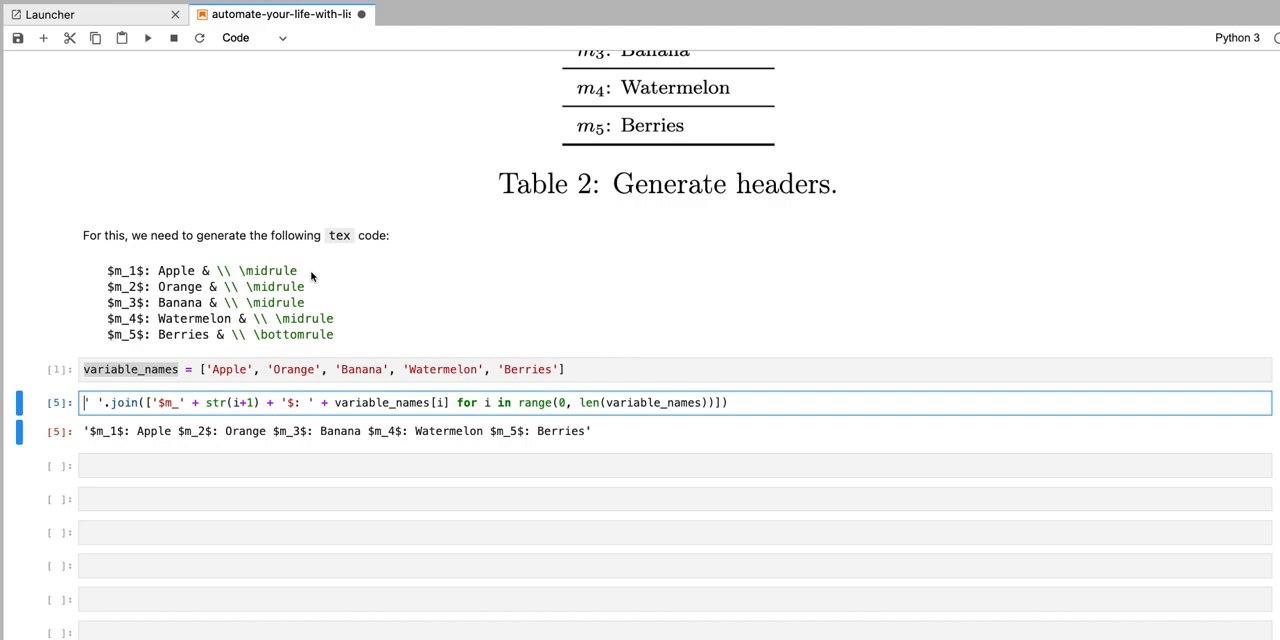
mouse_move(310, 292)
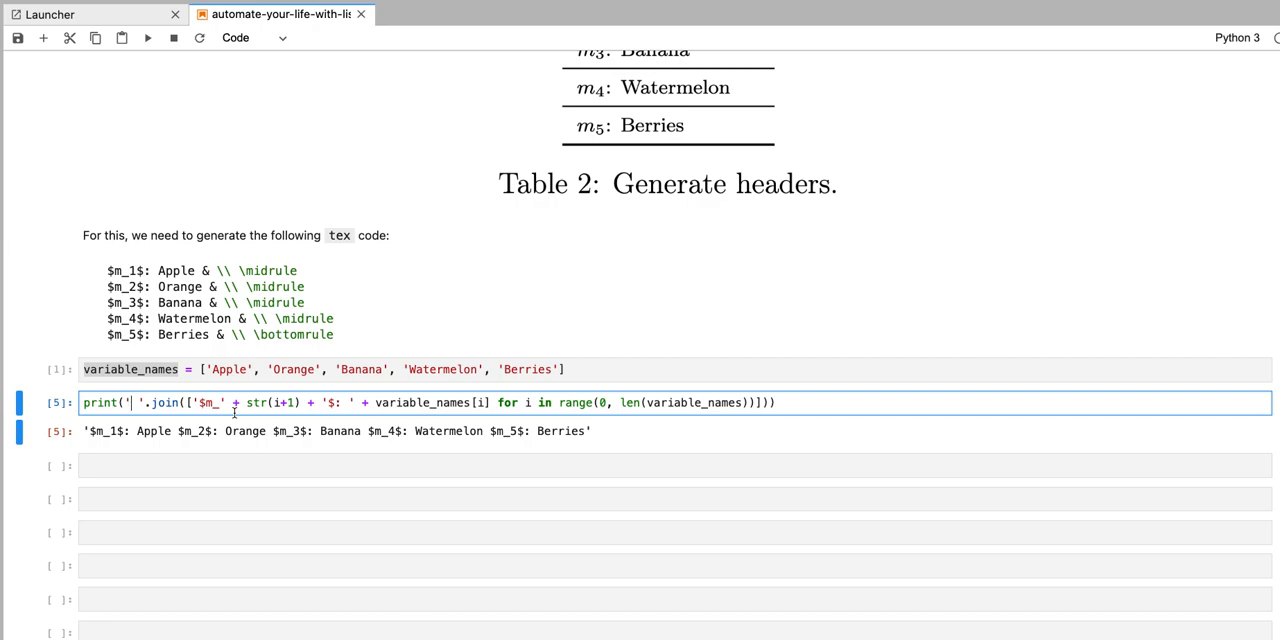
mouse_move(168, 402)
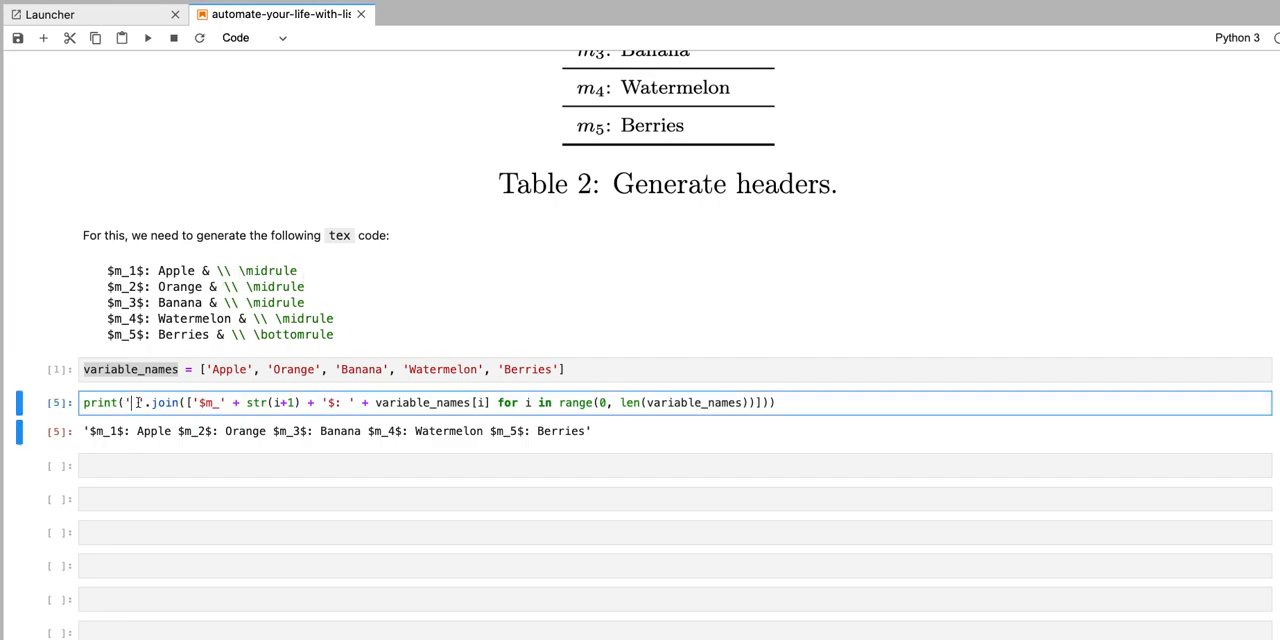
Step: Change the join separator to ' & \\\\ \\midrule \n' so each header prints on its own line
text(& \\\\)
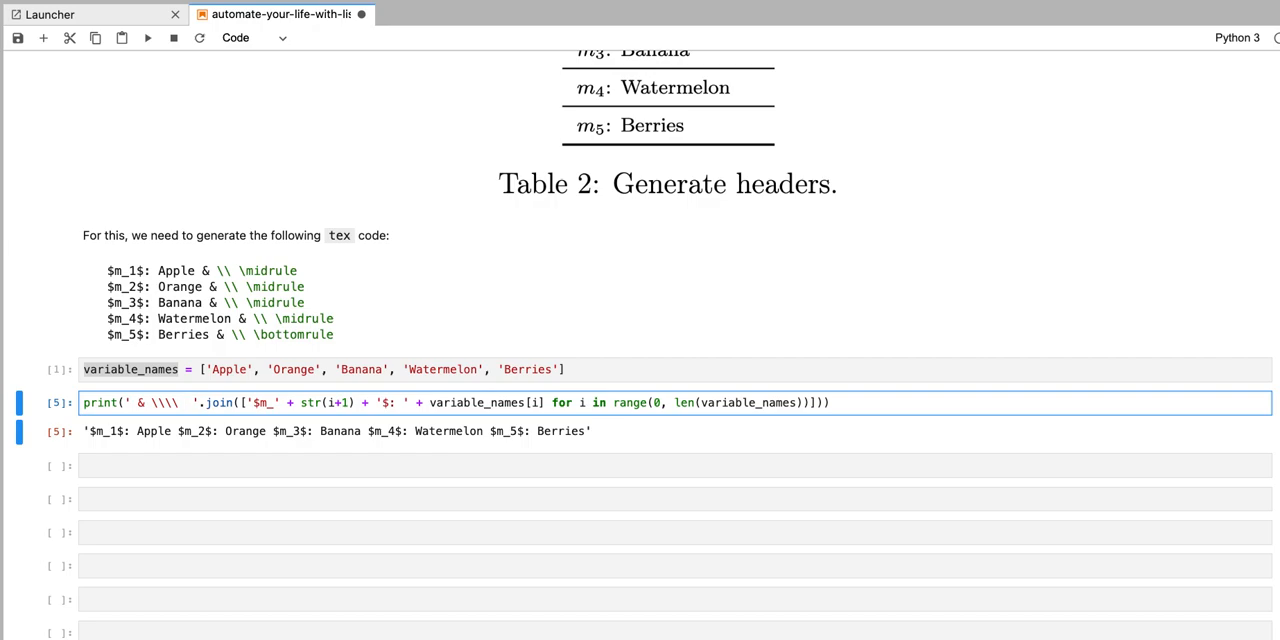
click(184, 402)
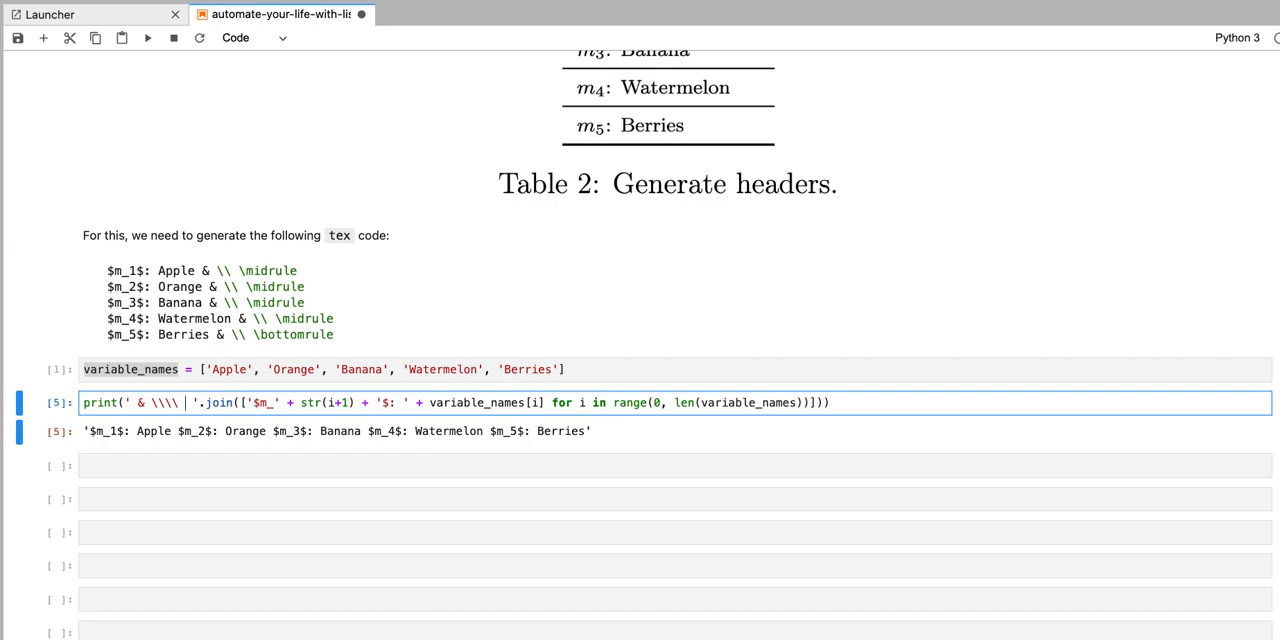
text(\midrule)
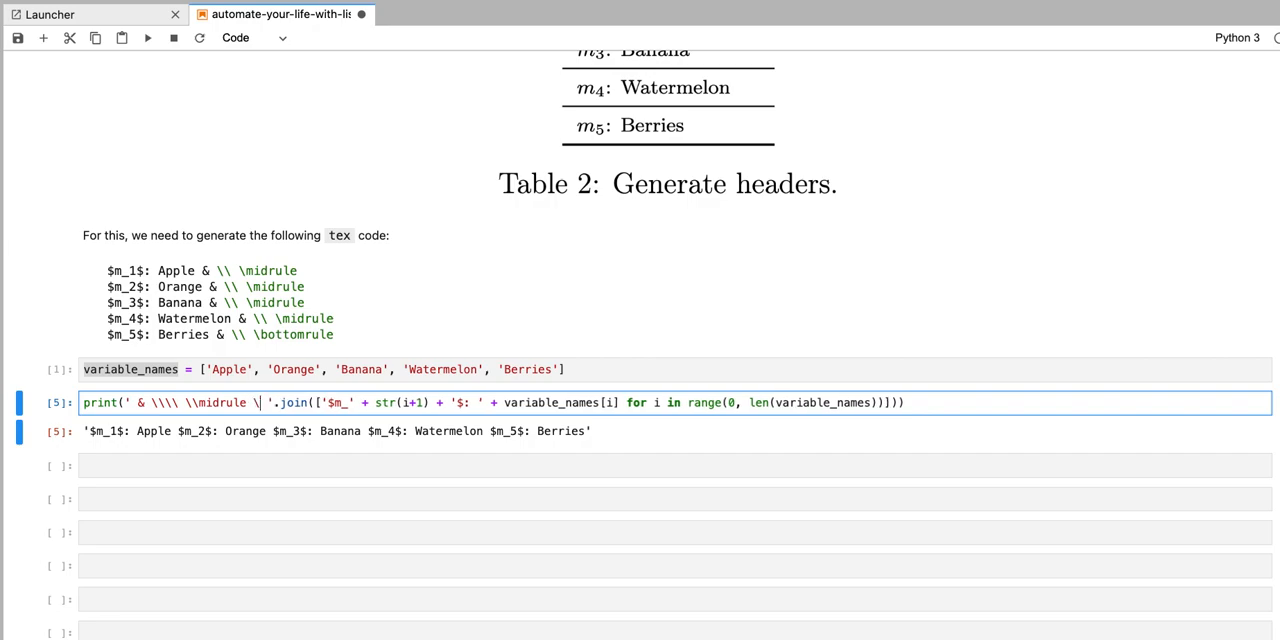
text(n)
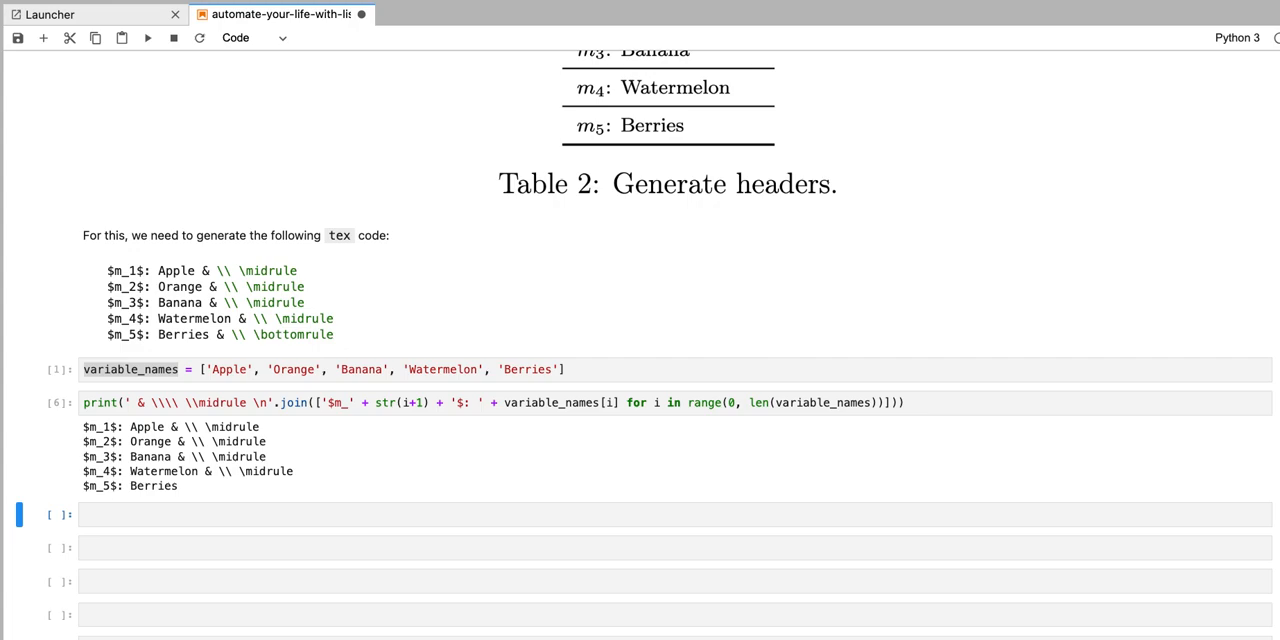
Step: Append + ' & \\\\ \\bottomrule' so the Berries line ends with & \\ \bottomrule
click(898, 402)
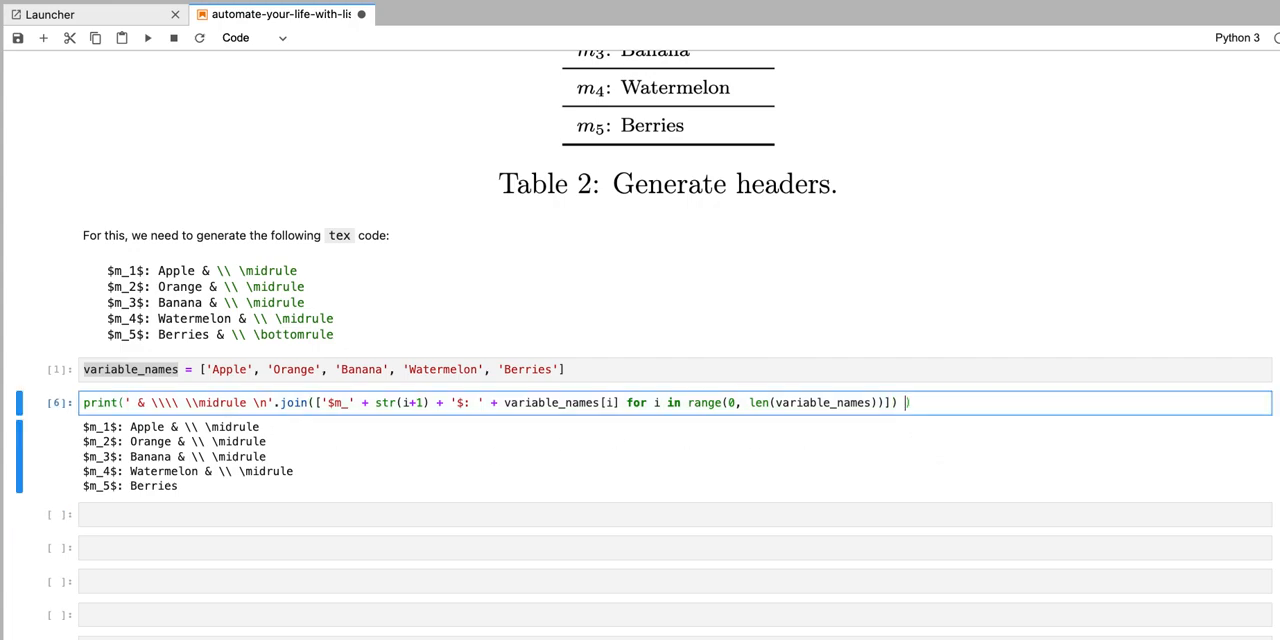
text(+ ' & \\\\)
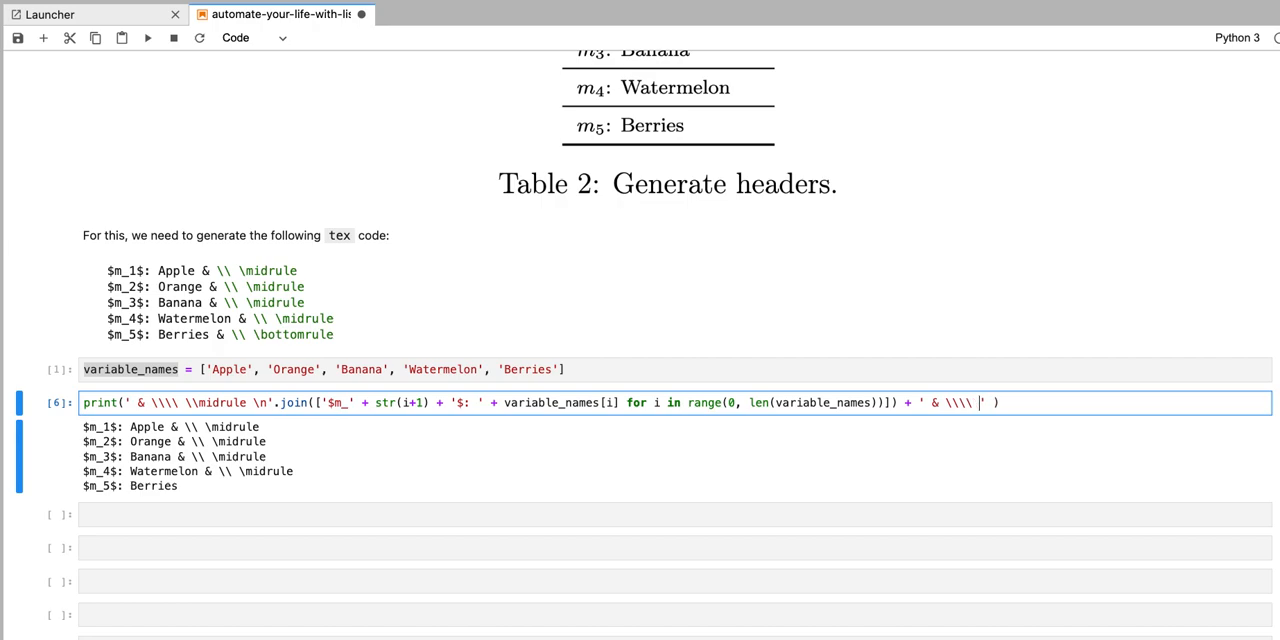
text(\bottomrule)
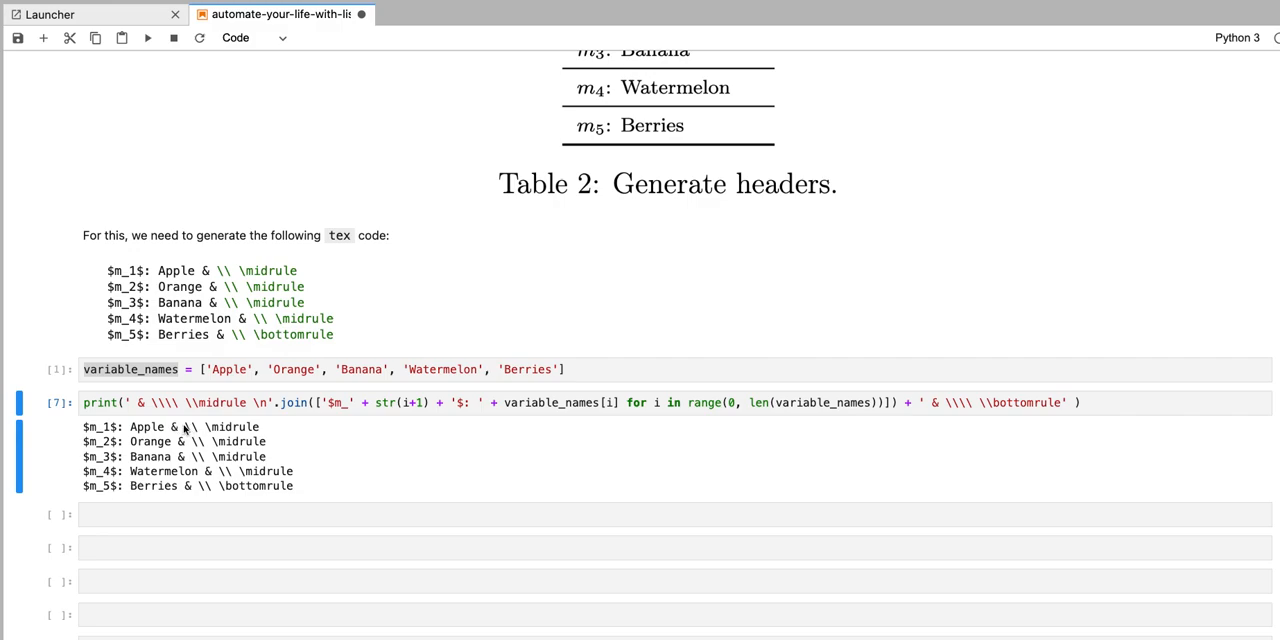
mouse_move(182, 430)
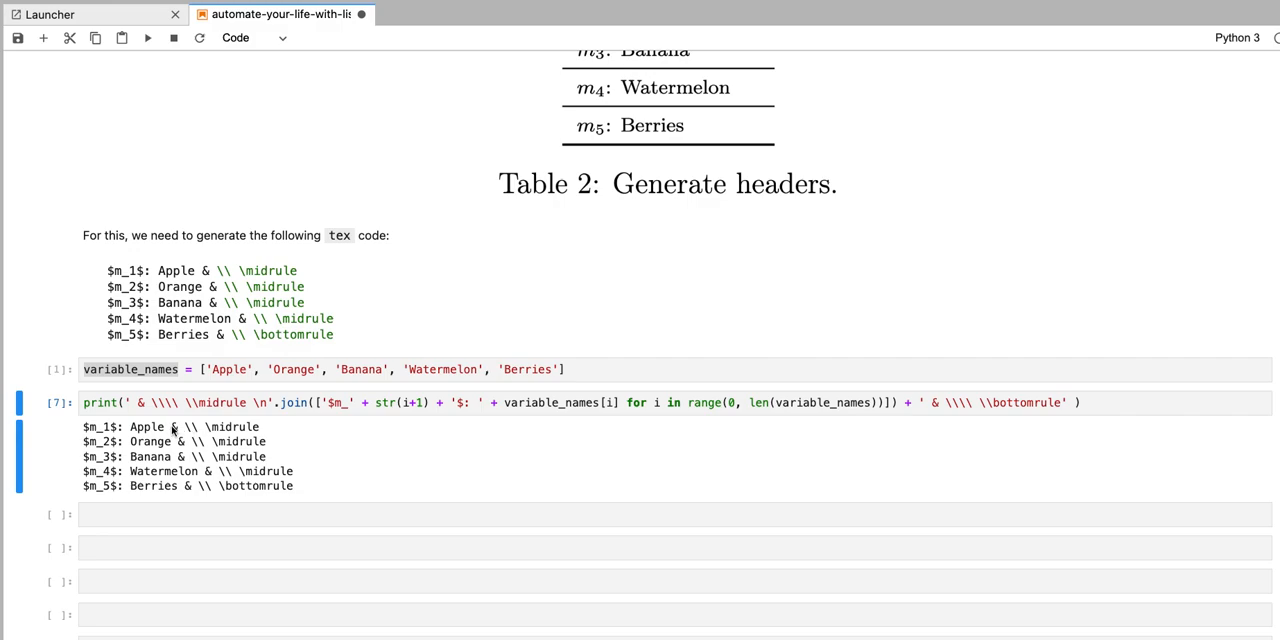
click(204, 428)
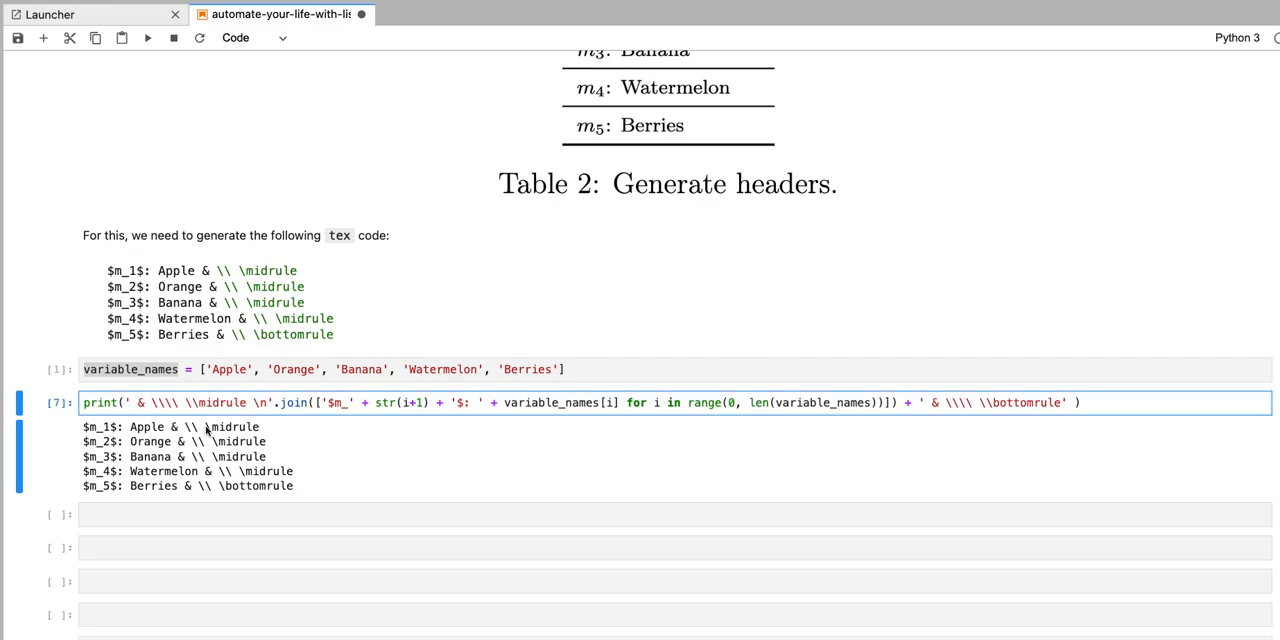
Step: Insert \t after the & in the separators so the rule endings align in a column
text(\t)
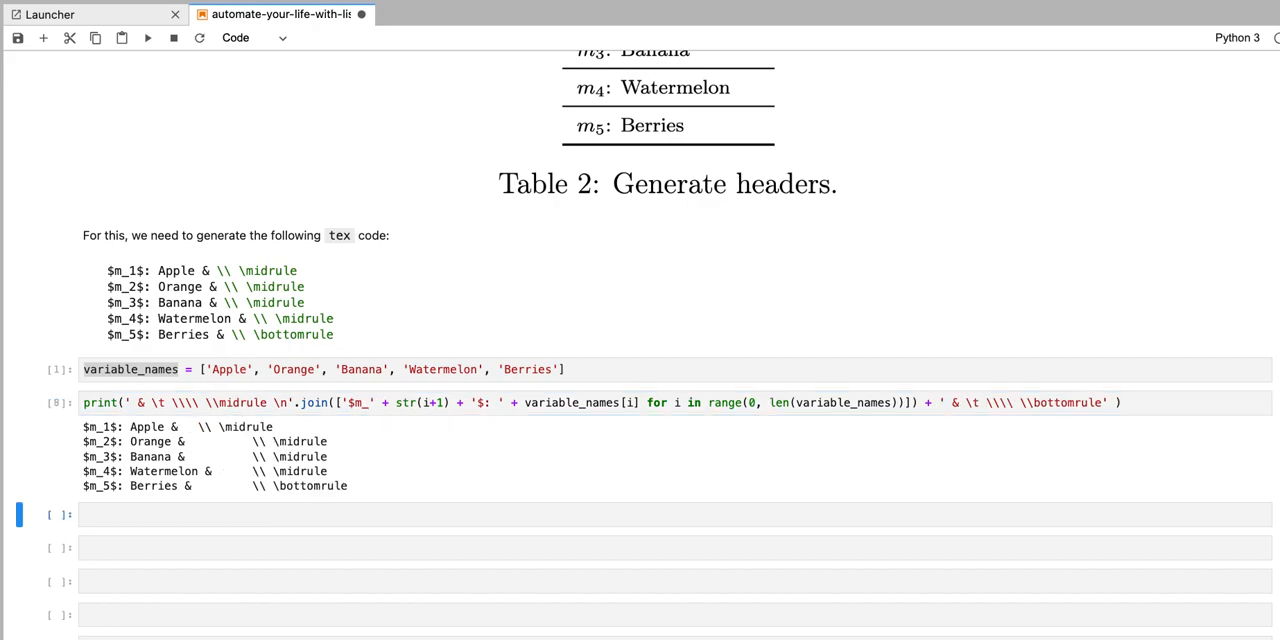
mouse_move(324, 490)
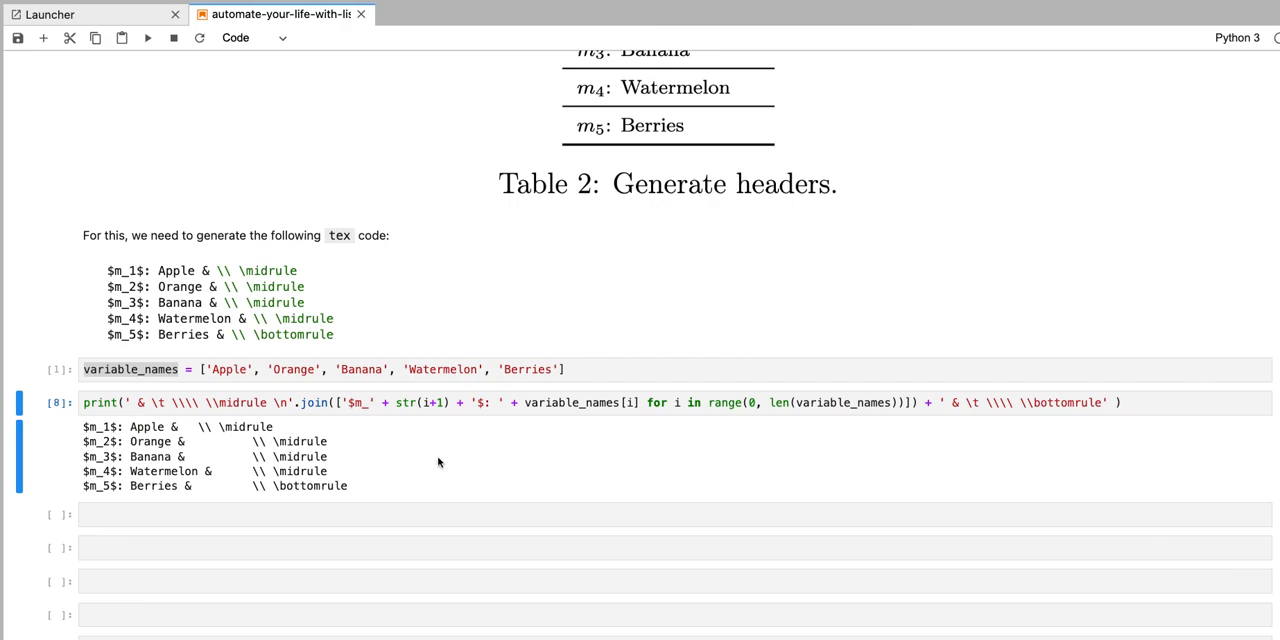
scroll(down, 3)
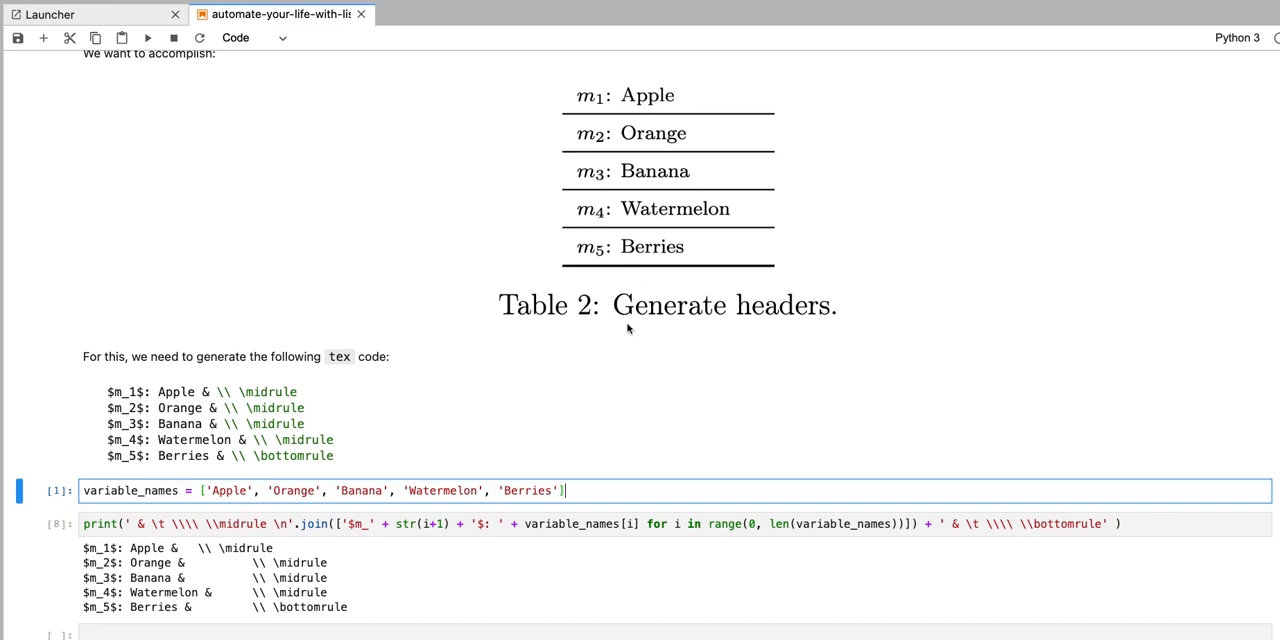
scroll(down, 3)
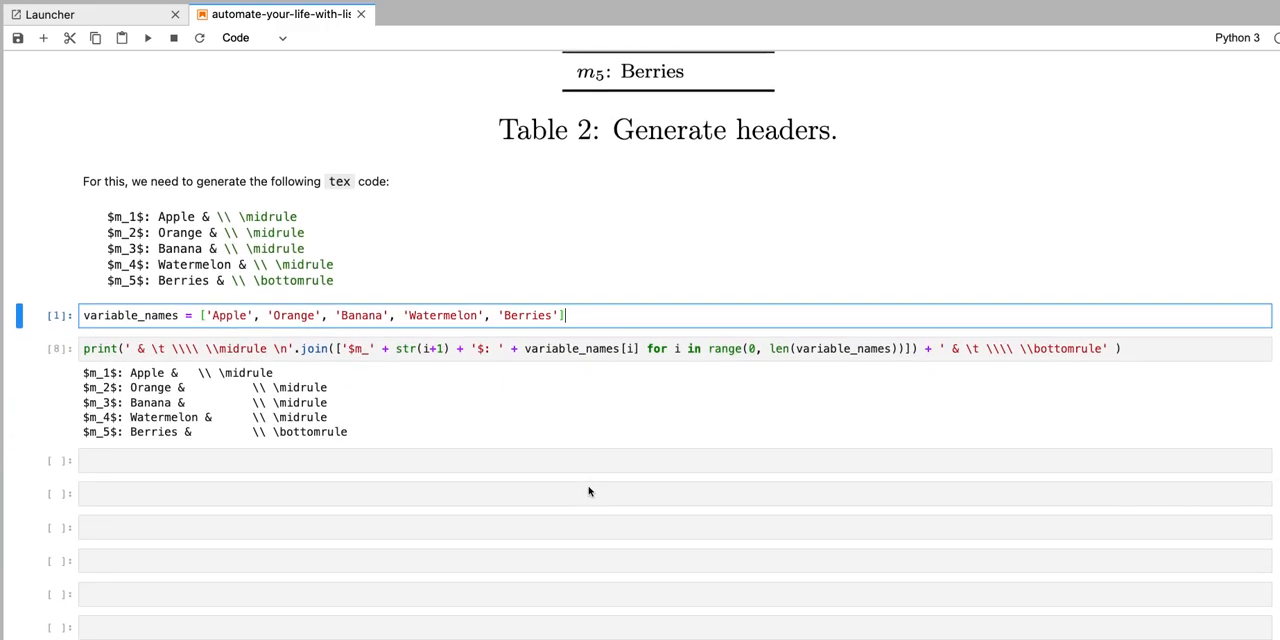
click(556, 460)
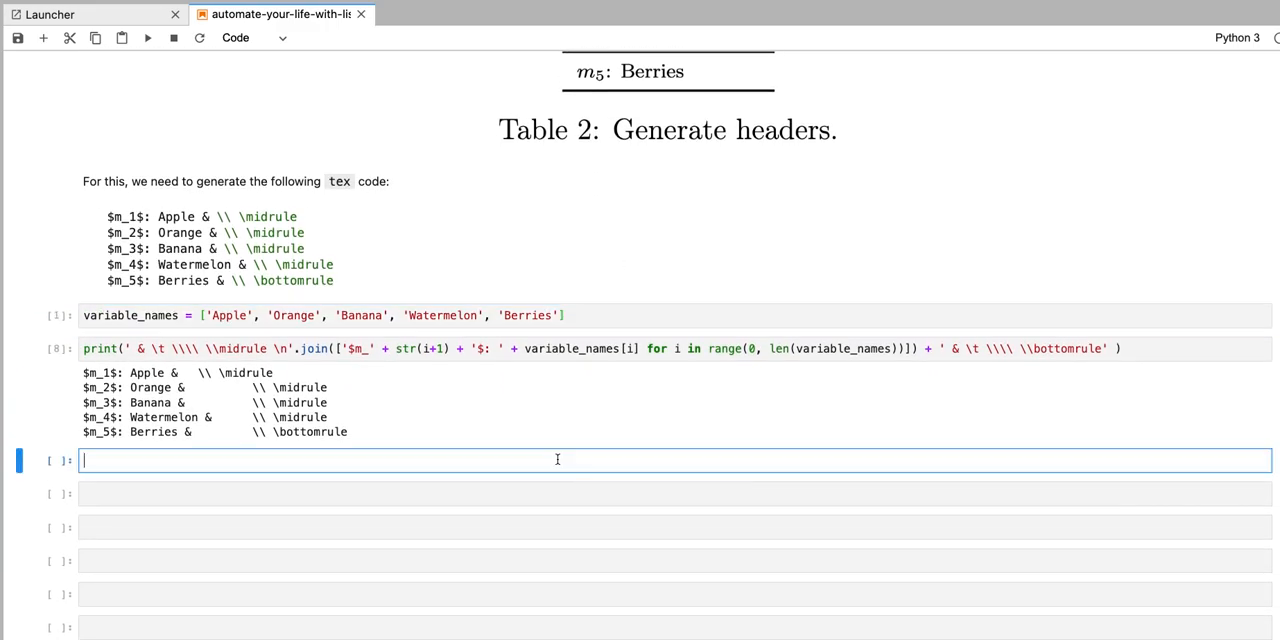